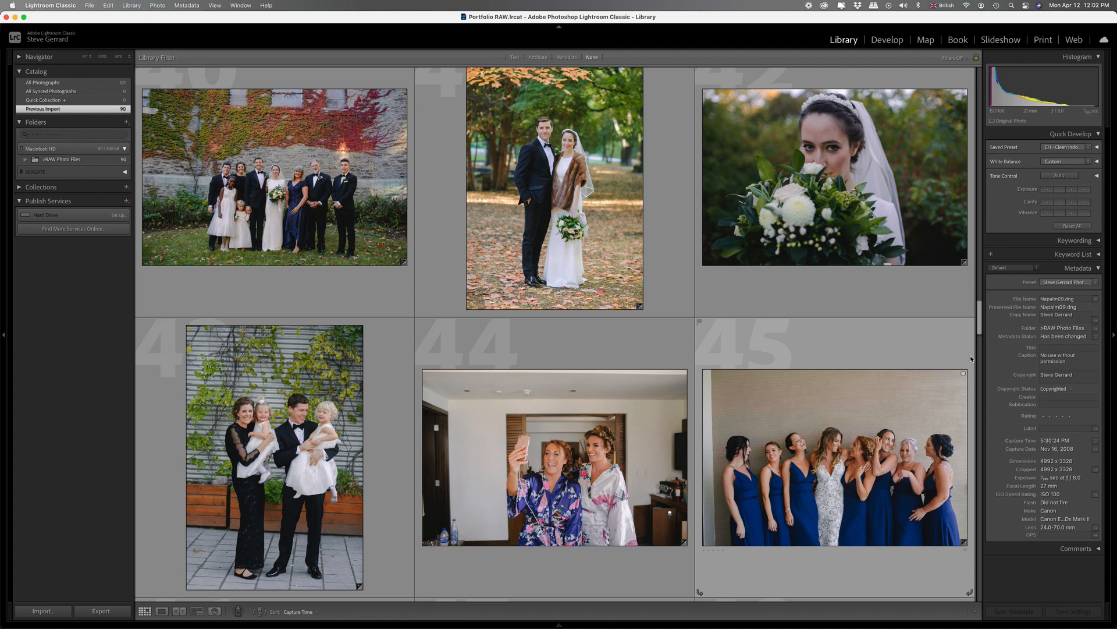
mouse_move(926, 369)
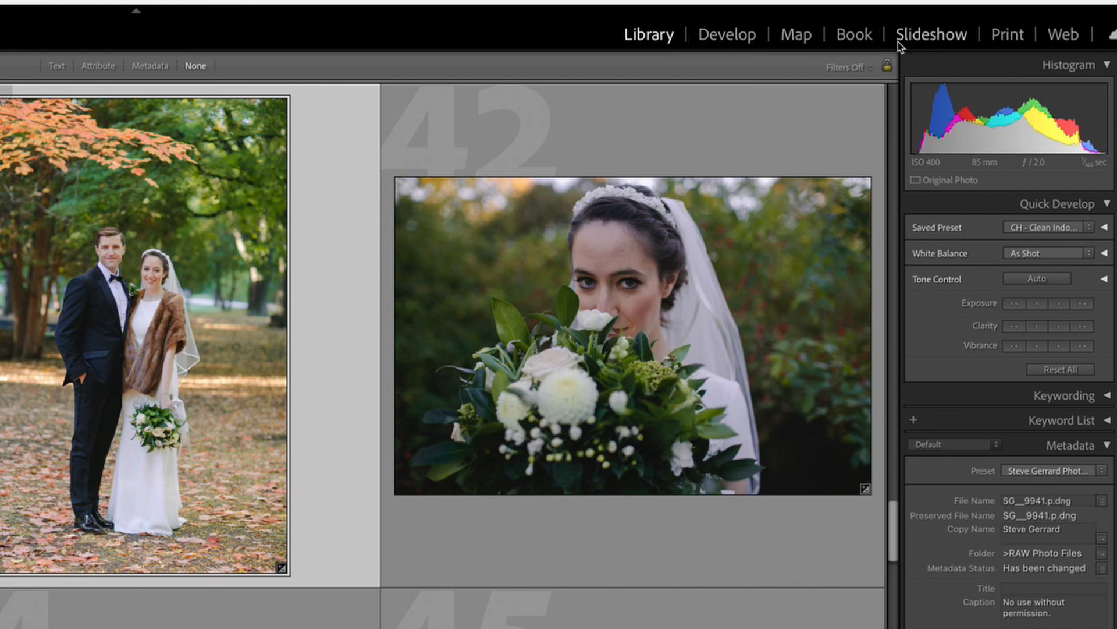
mouse_move(726, 34)
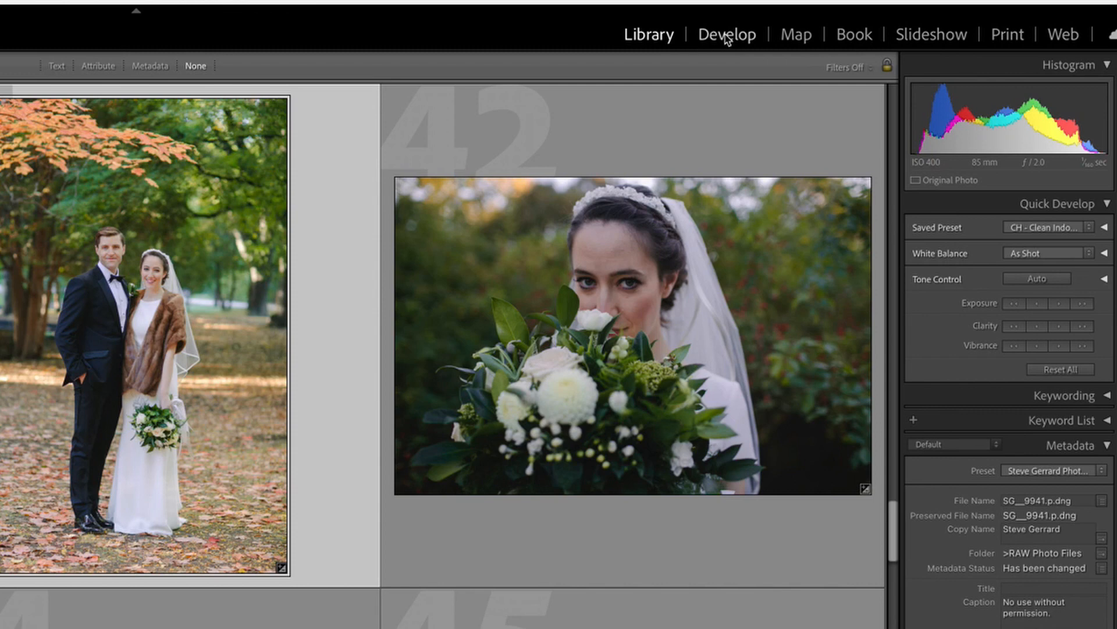
- Switch to the Develop module with the autumn bride-and-groom portrait loaded for editing
click(726, 33)
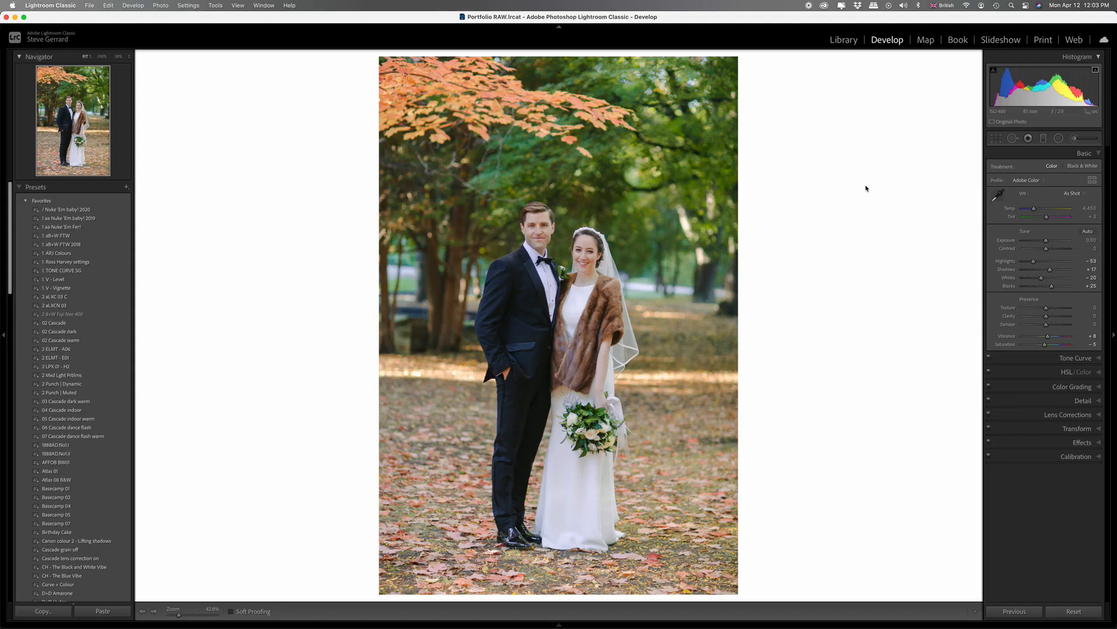
mouse_move(851, 170)
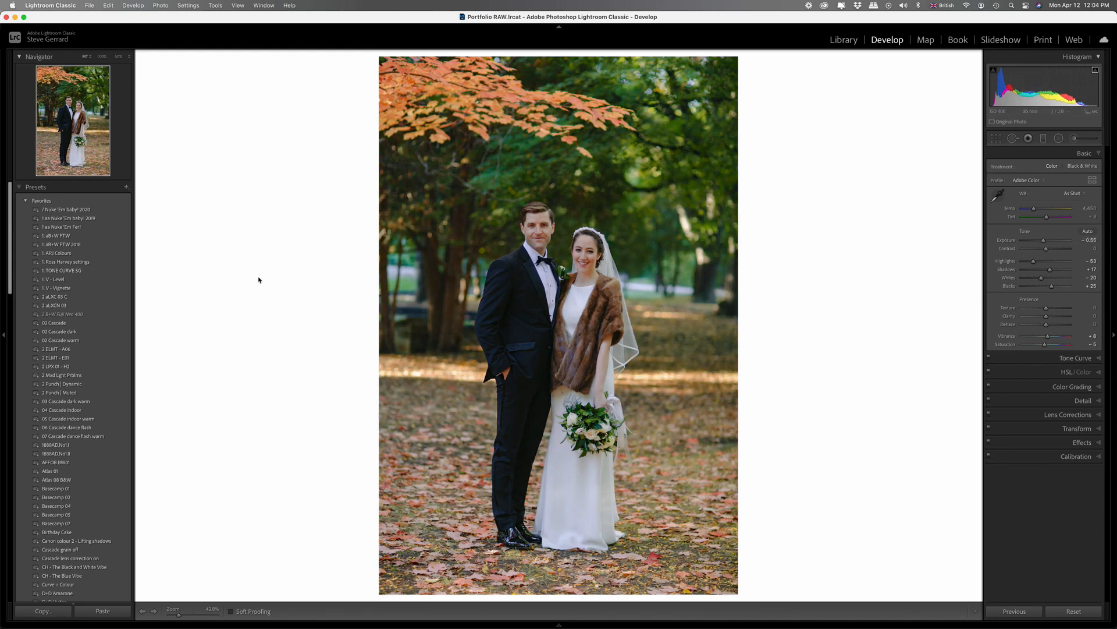
click(995, 138)
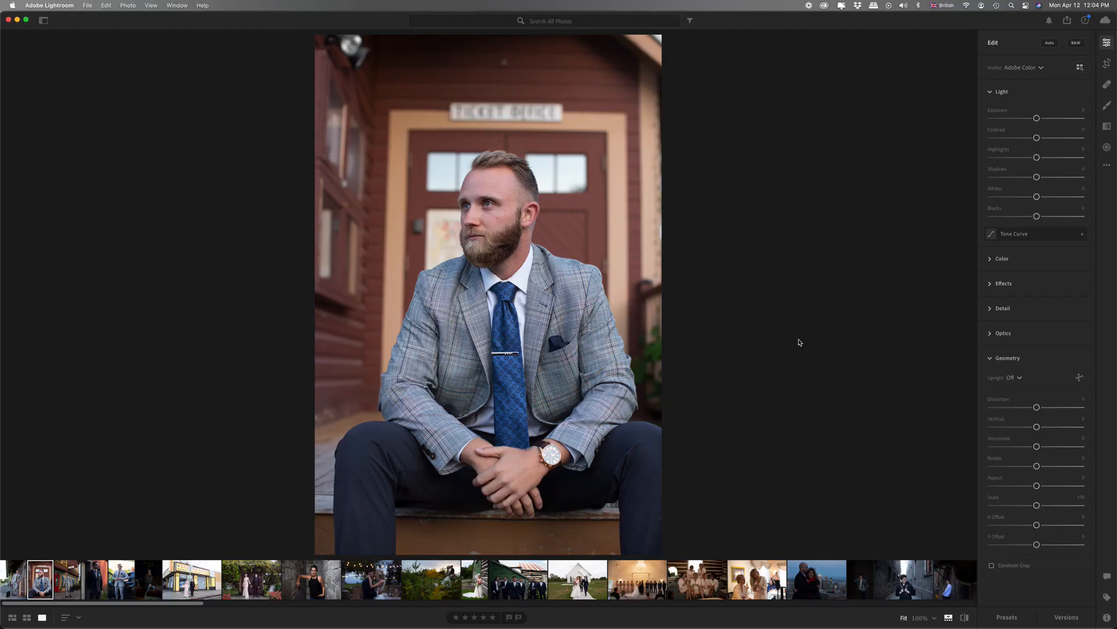
mouse_move(939, 107)
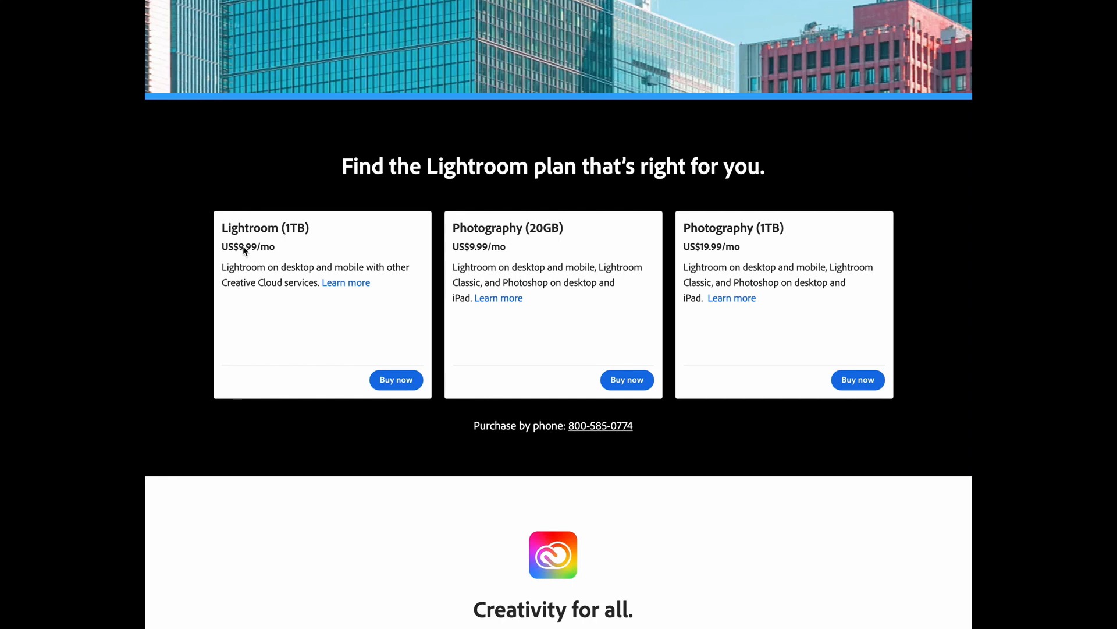
mouse_move(730, 256)
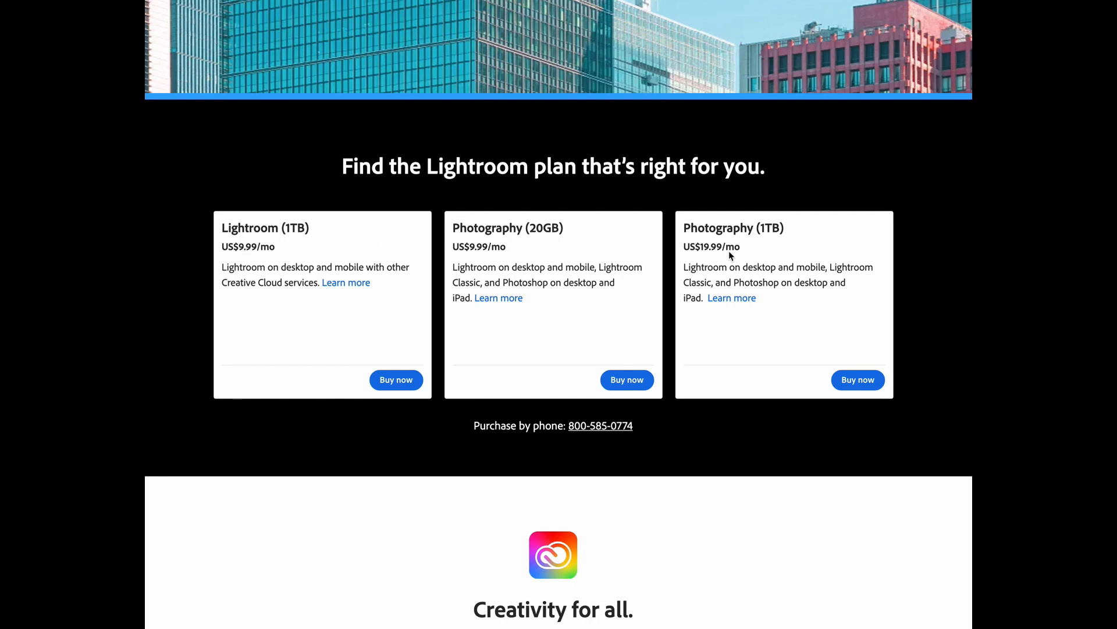
mouse_move(757, 283)
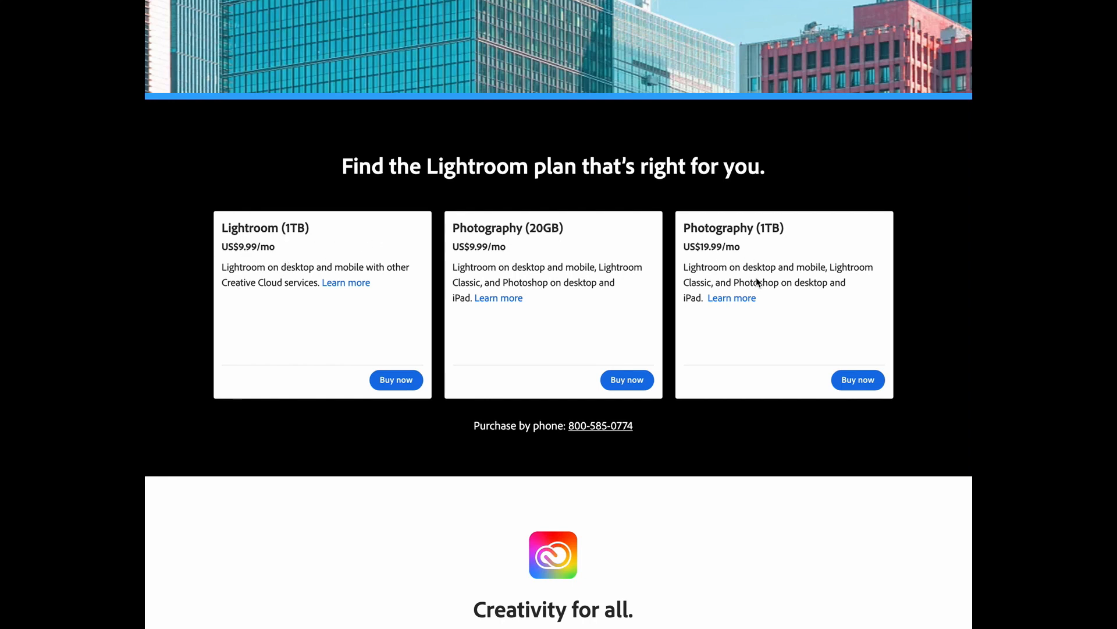
mouse_move(839, 279)
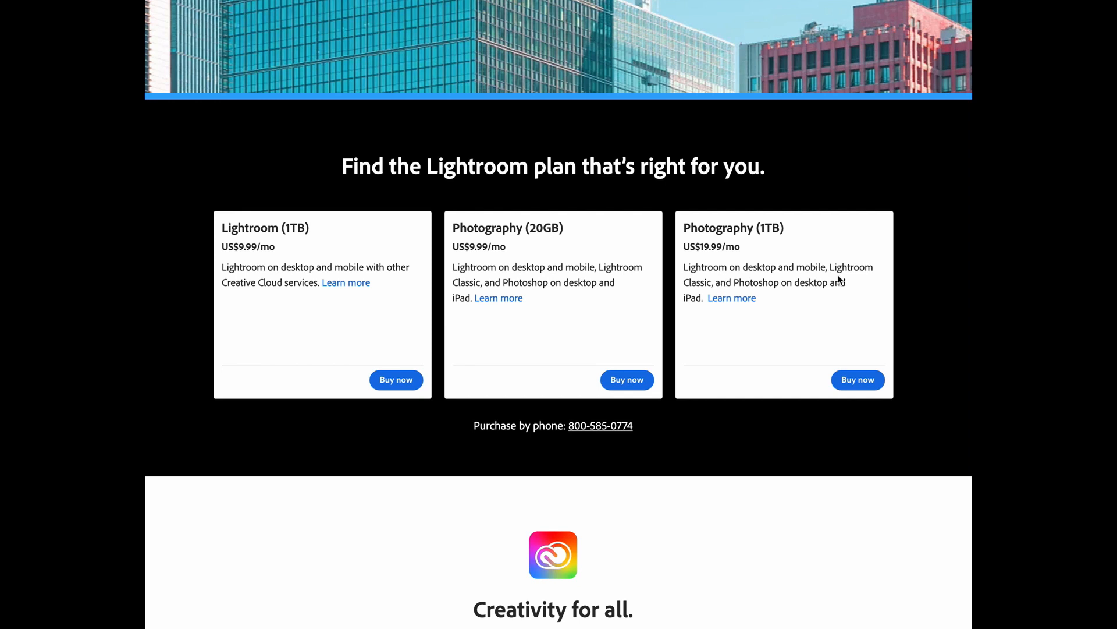
mouse_move(793, 297)
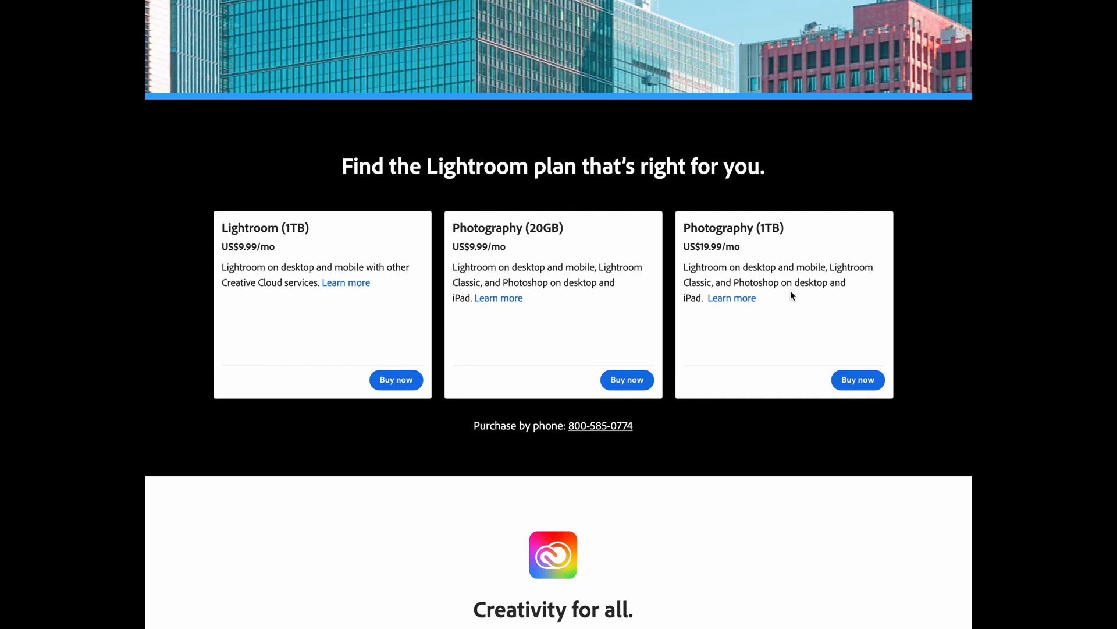
mouse_move(759, 328)
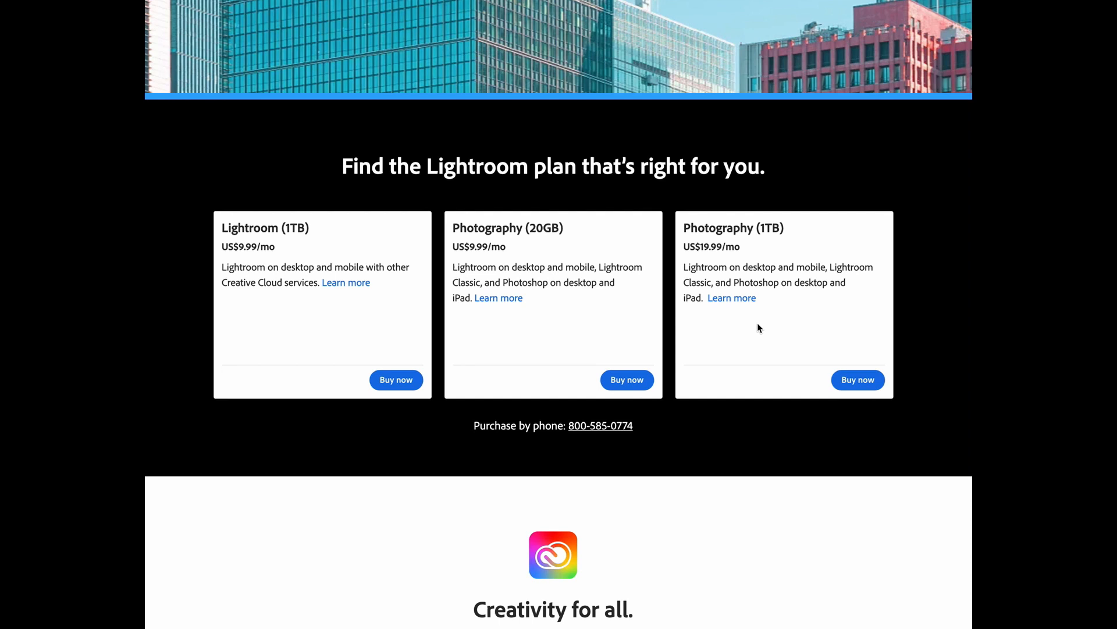
mouse_move(576, 284)
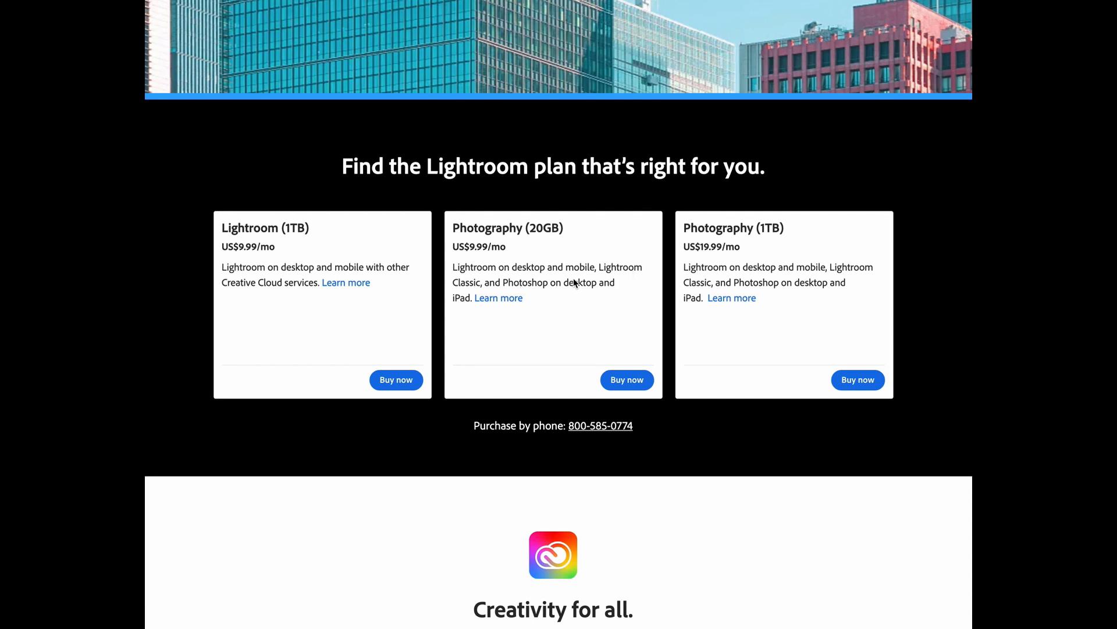
mouse_move(638, 298)
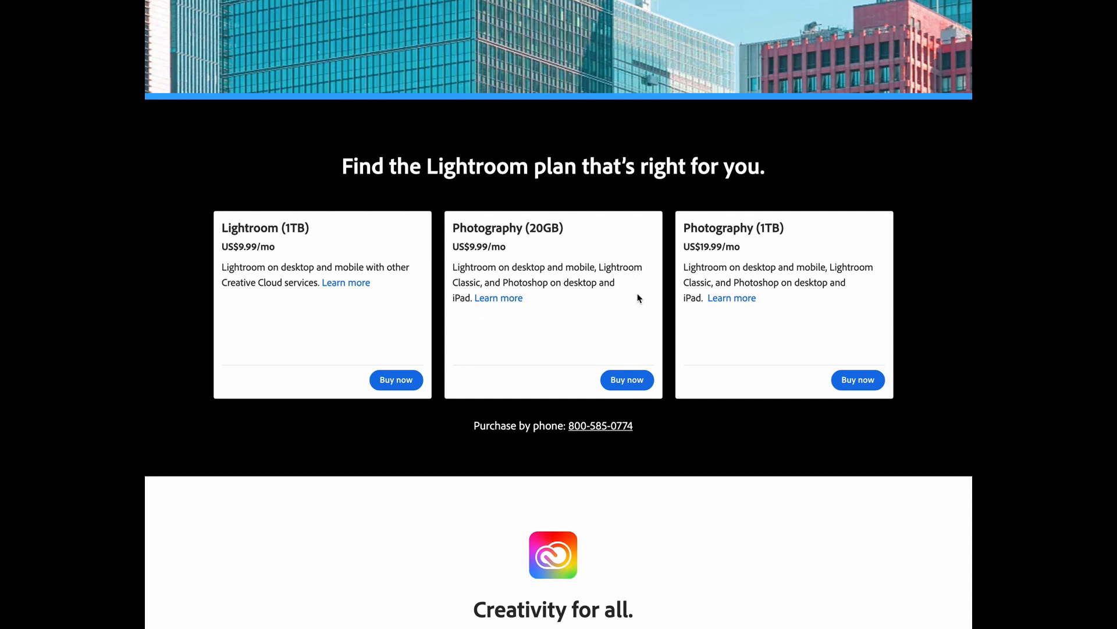
mouse_move(627, 299)
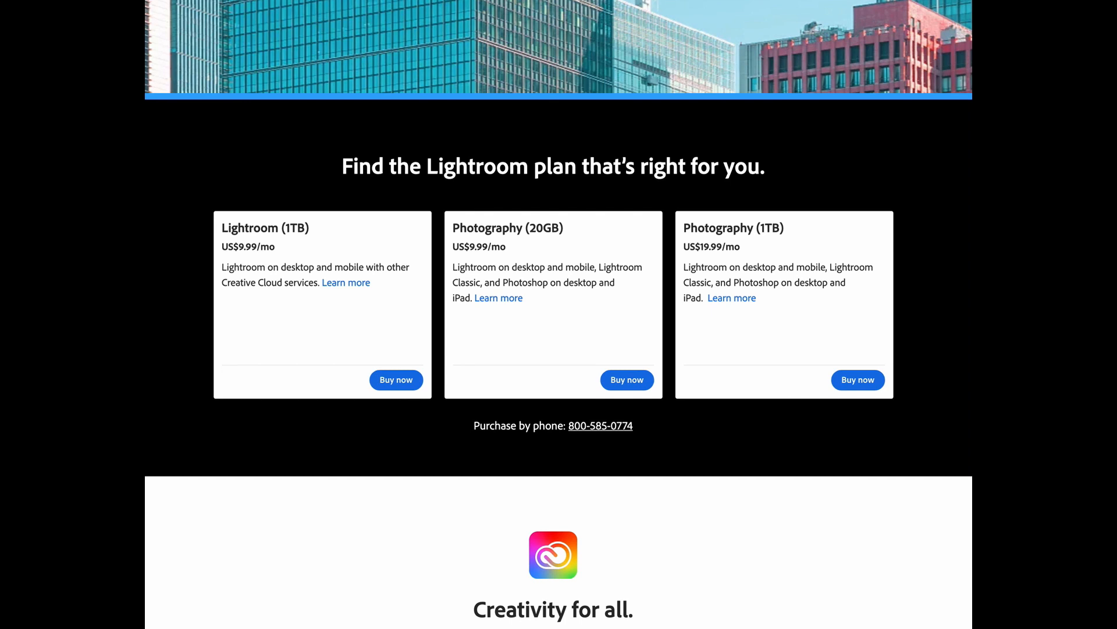
mouse_move(308, 237)
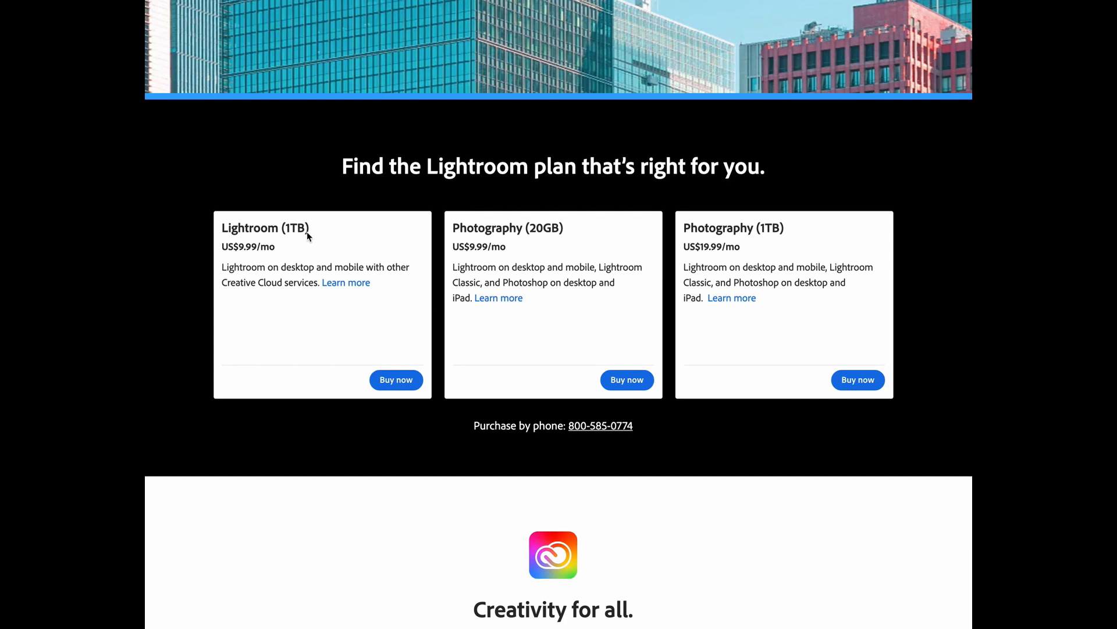
mouse_move(323, 229)
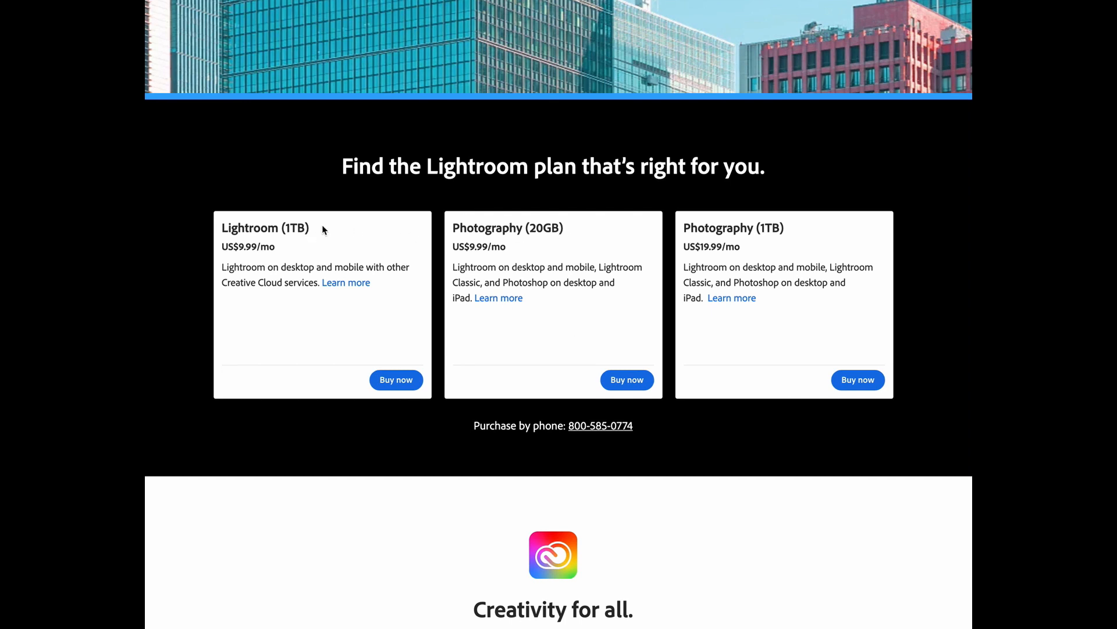
mouse_move(306, 239)
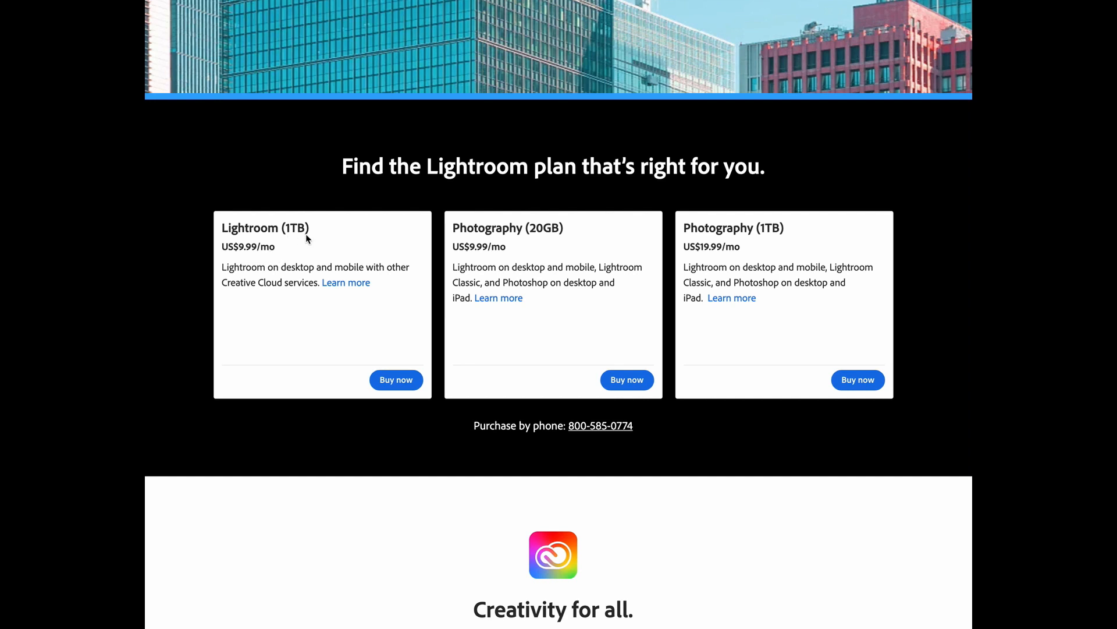
mouse_move(547, 234)
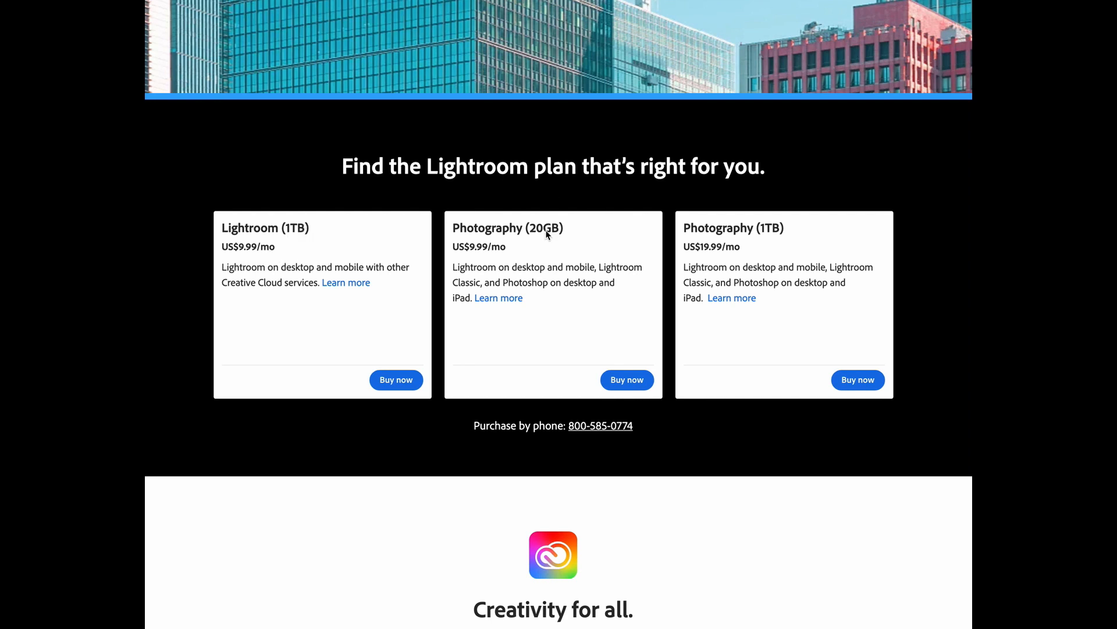
mouse_move(626, 303)
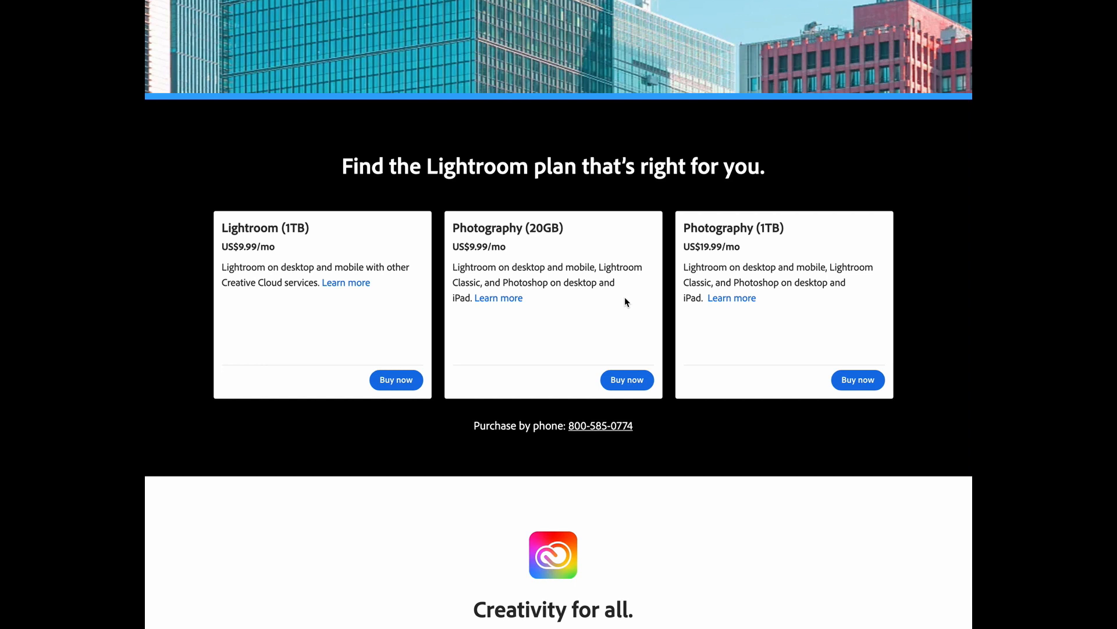
mouse_move(546, 237)
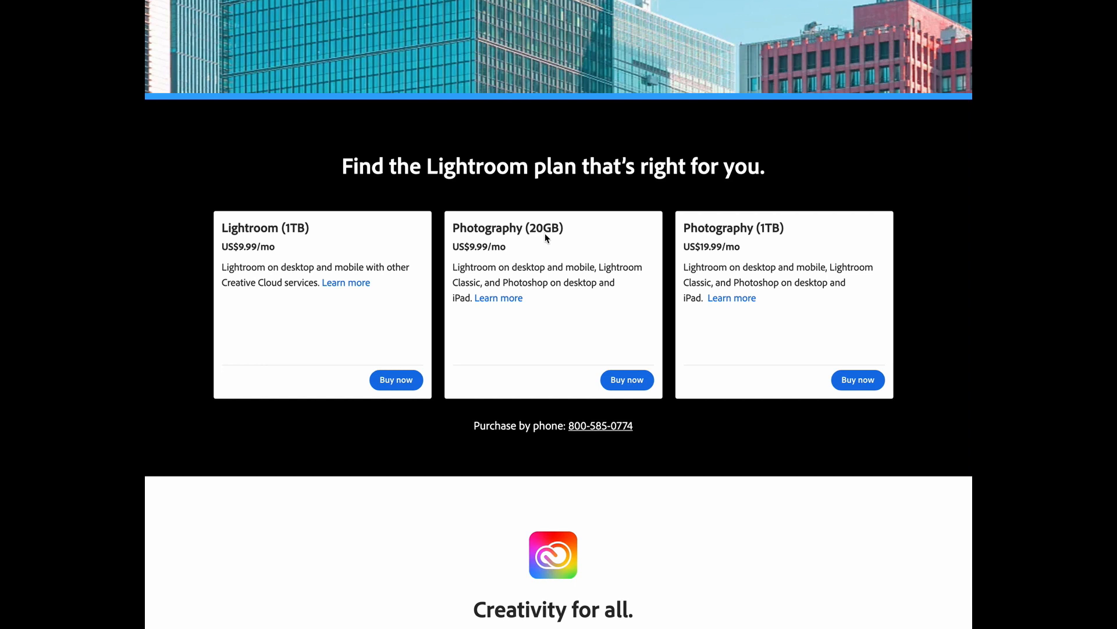
mouse_move(619, 229)
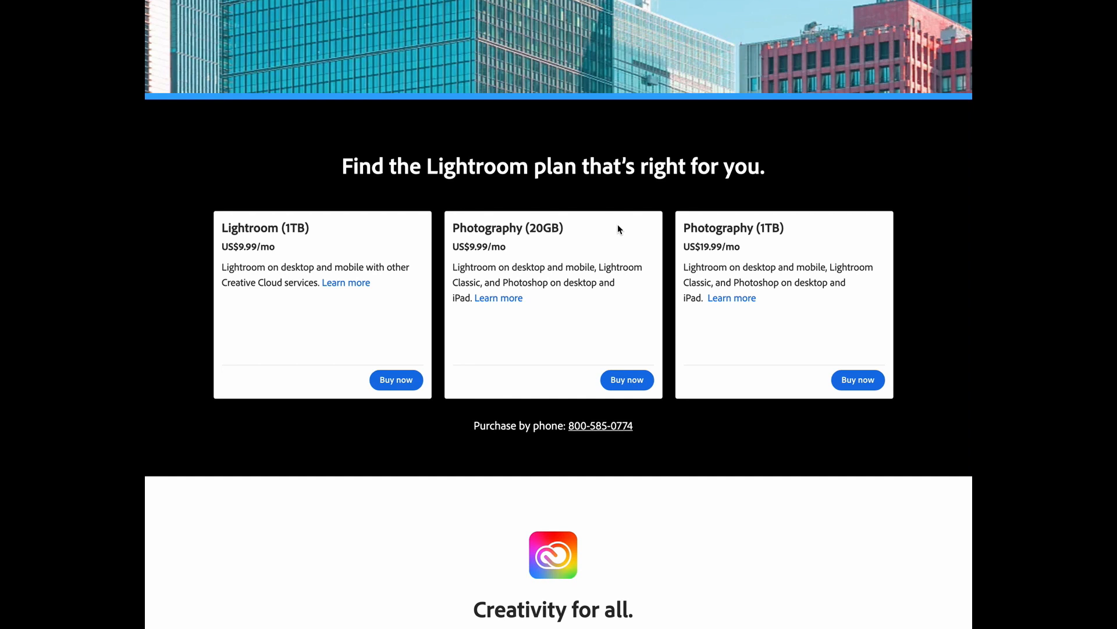
mouse_move(824, 273)
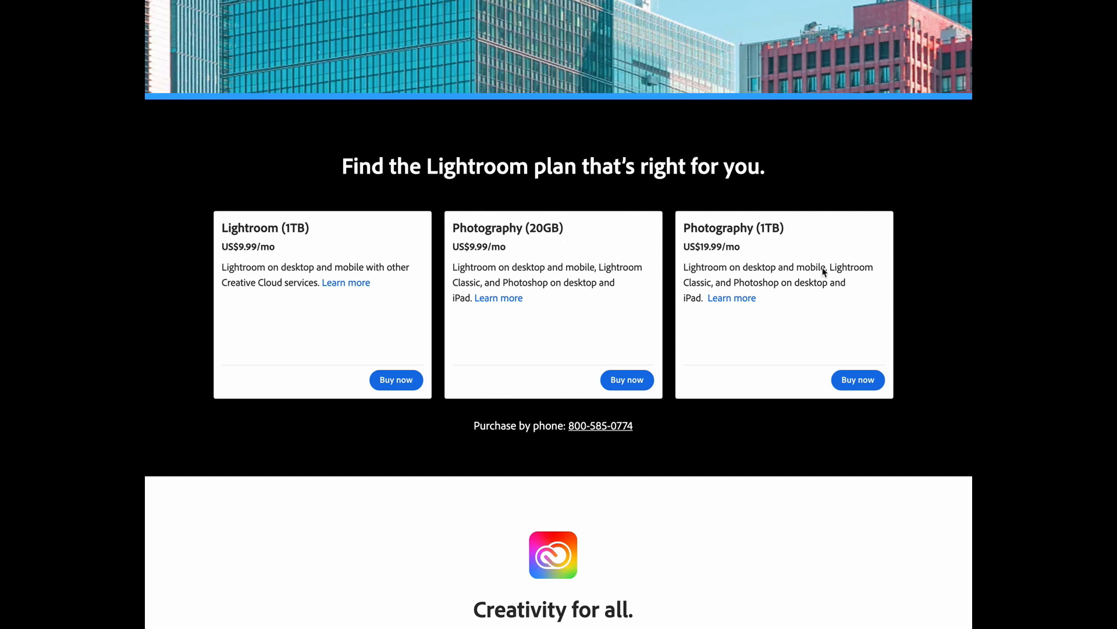
mouse_move(818, 246)
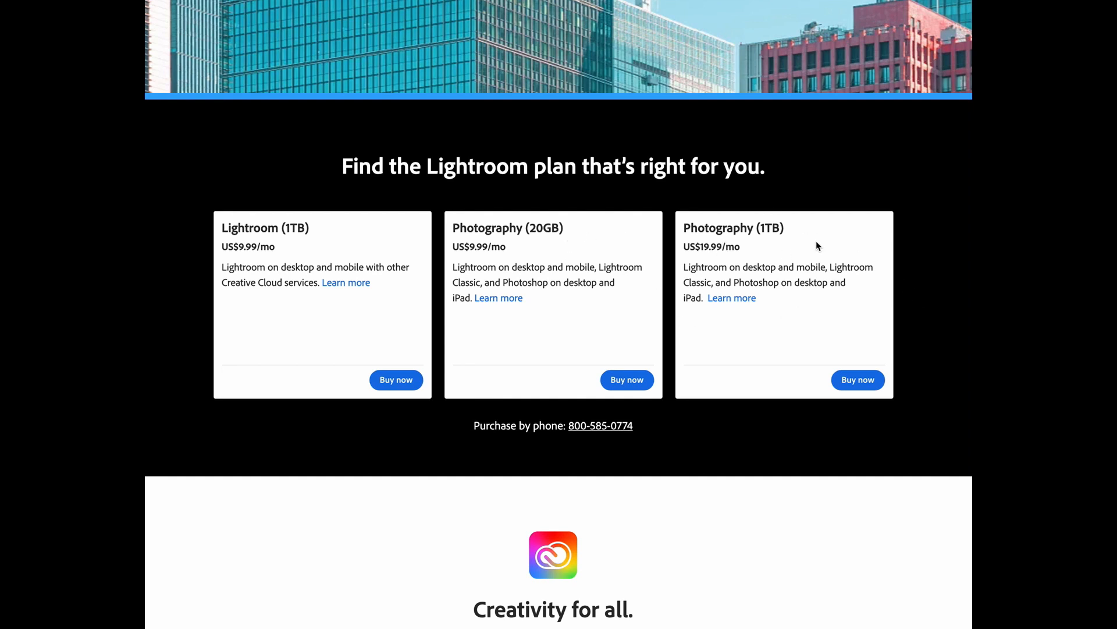
mouse_move(836, 309)
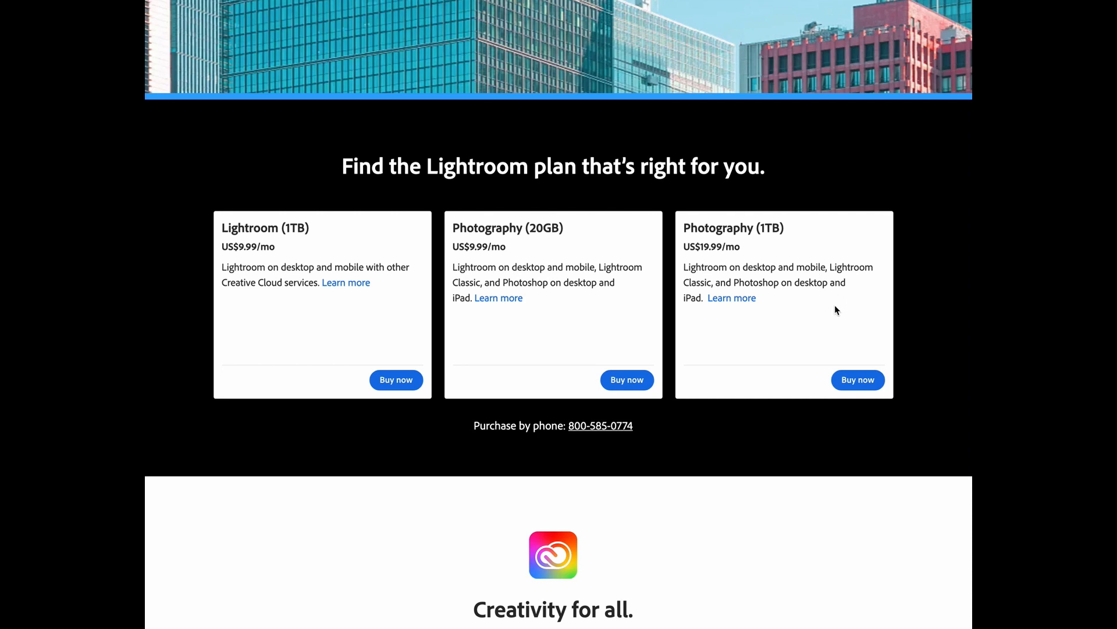
mouse_move(529, 312)
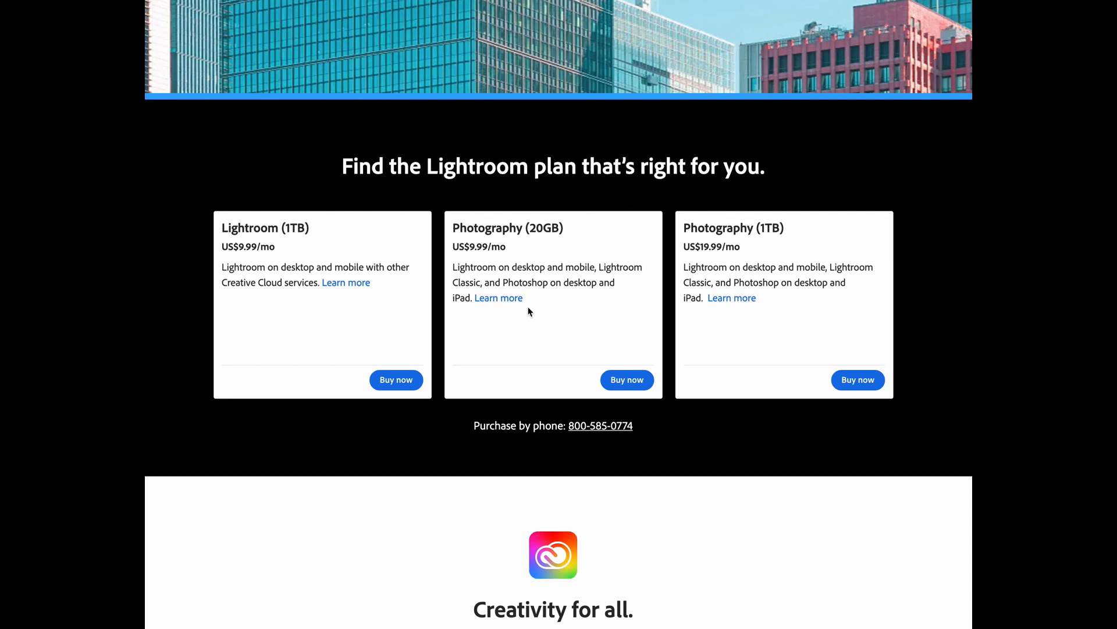
mouse_move(796, 268)
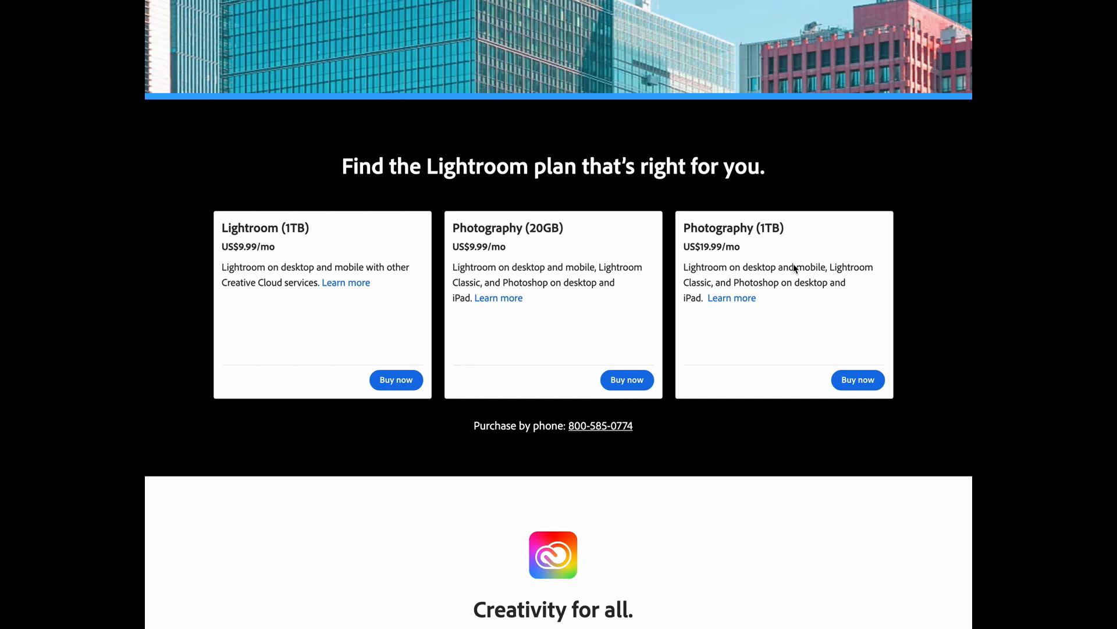
mouse_move(804, 285)
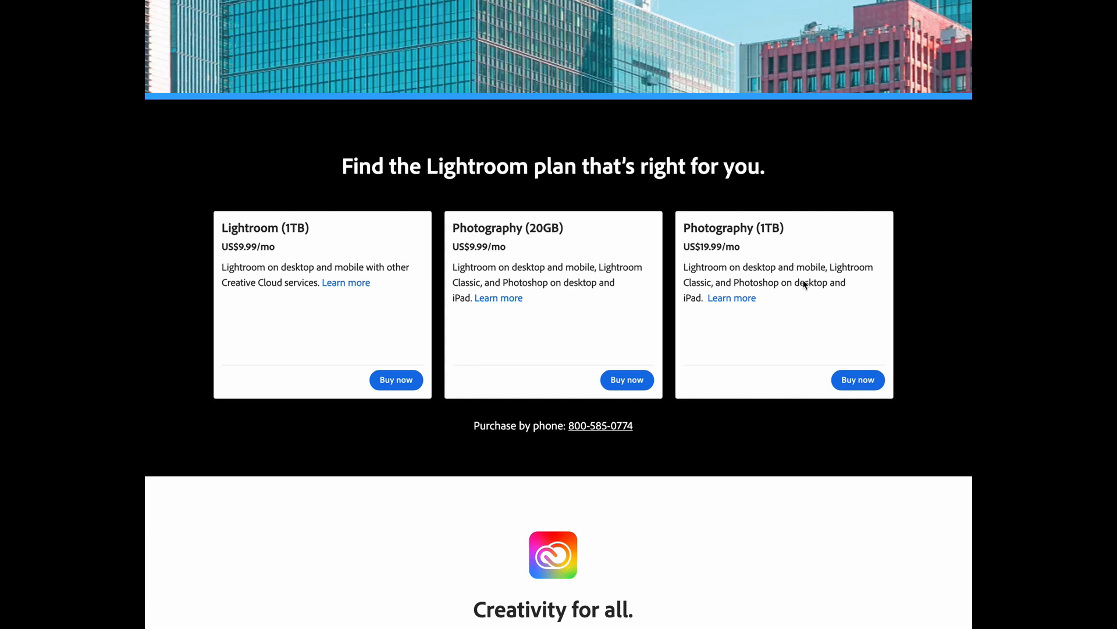
mouse_move(839, 312)
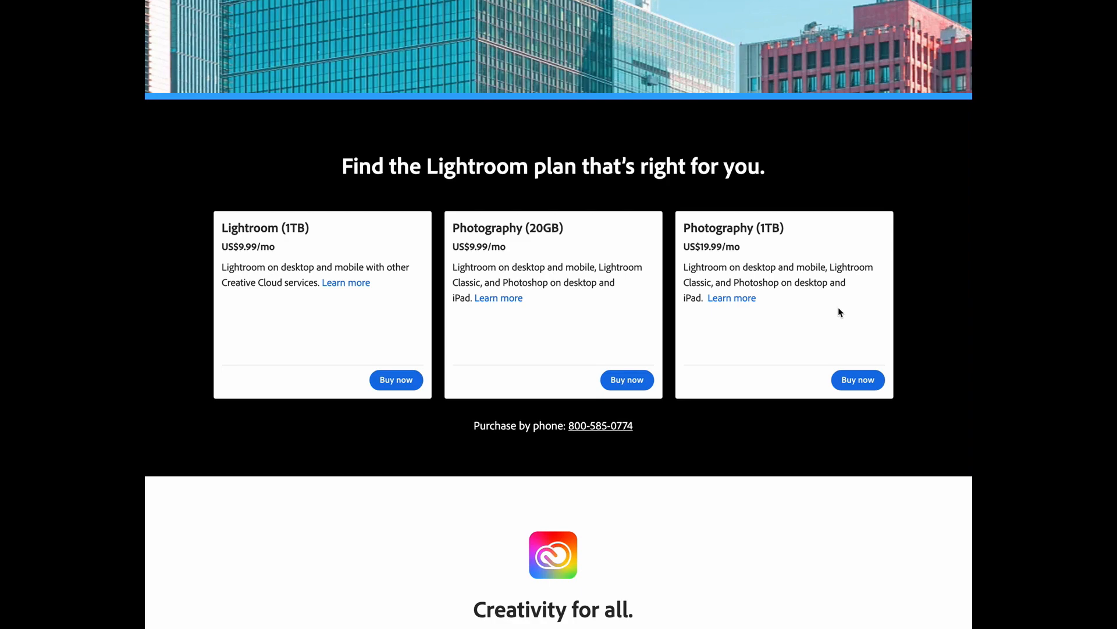
scroll(up, 3)
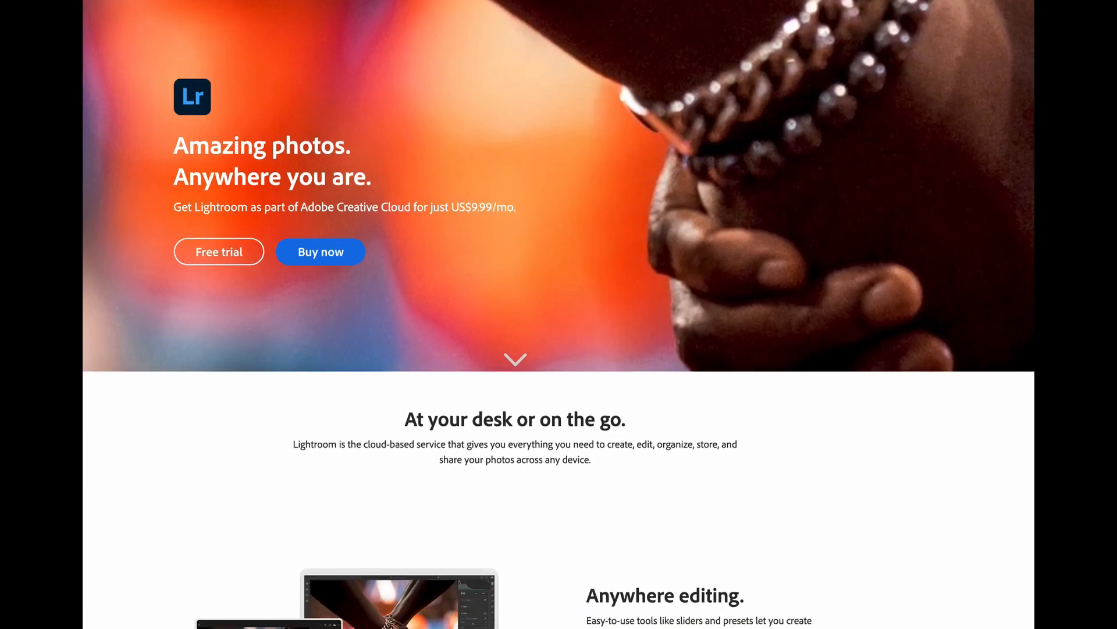
scroll(down, 3)
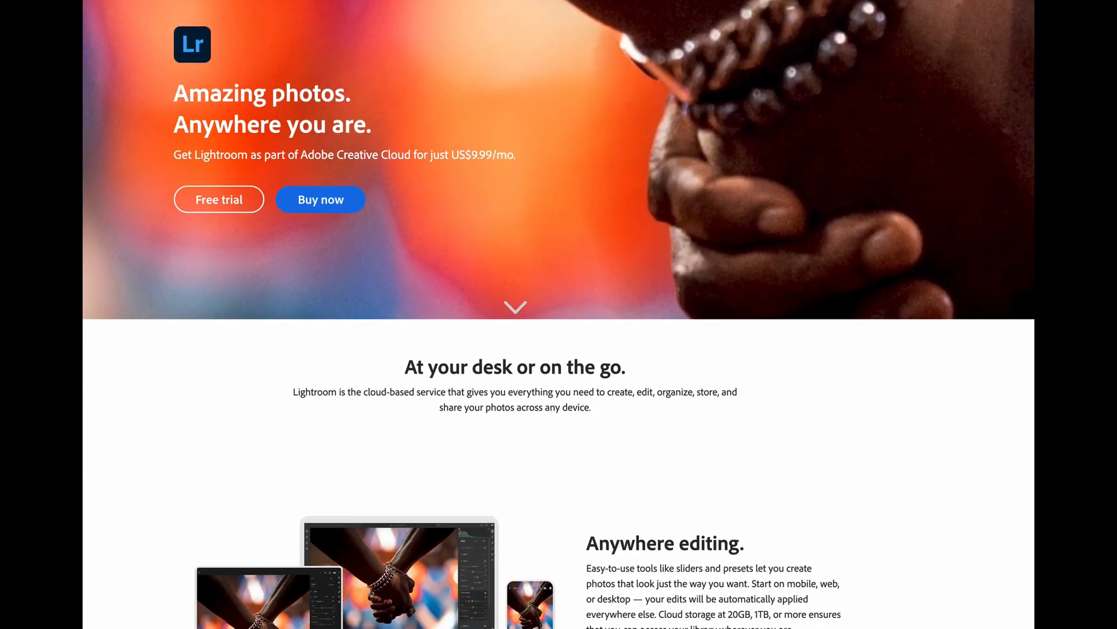
- Scroll the Lightroom product page past Anywhere editing and Built for photography to Designed to inspire
scroll(down, 3)
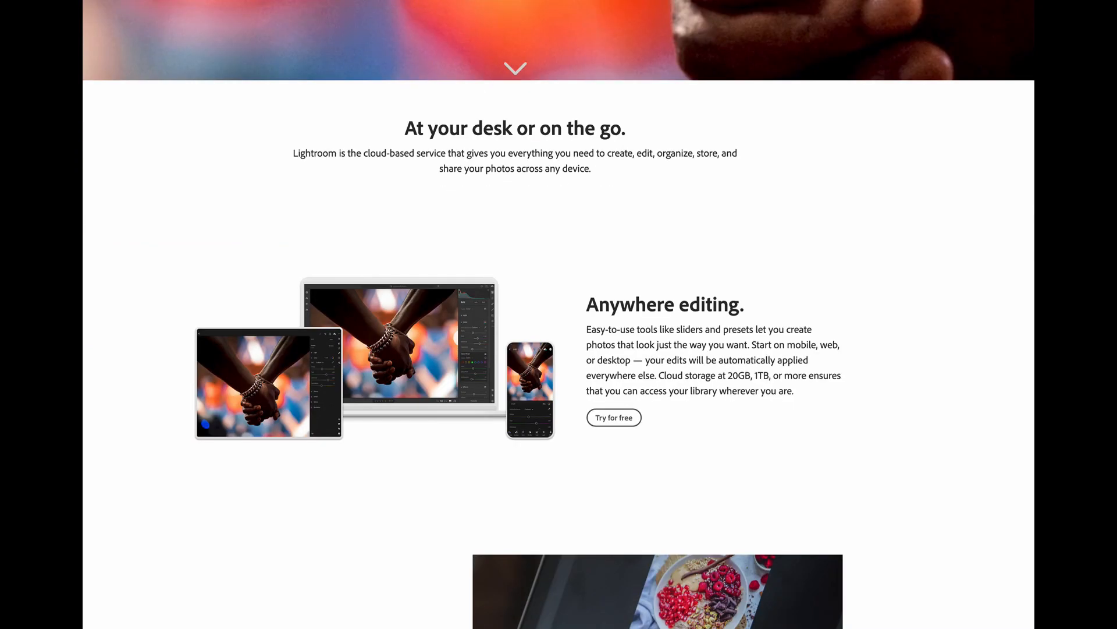
scroll(down, 3)
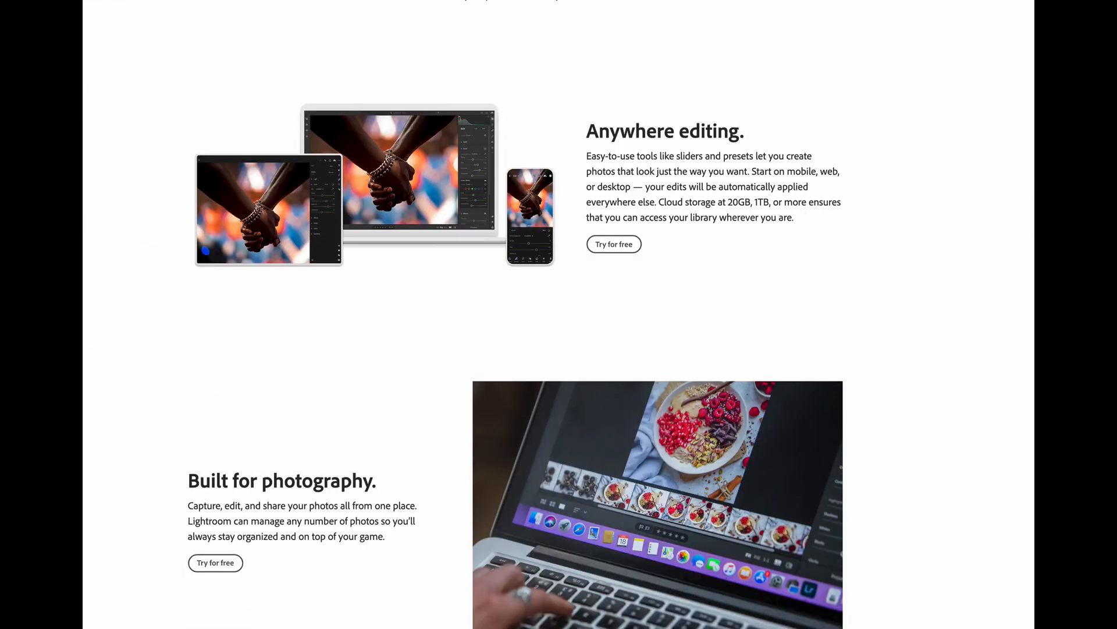
scroll(up, 3)
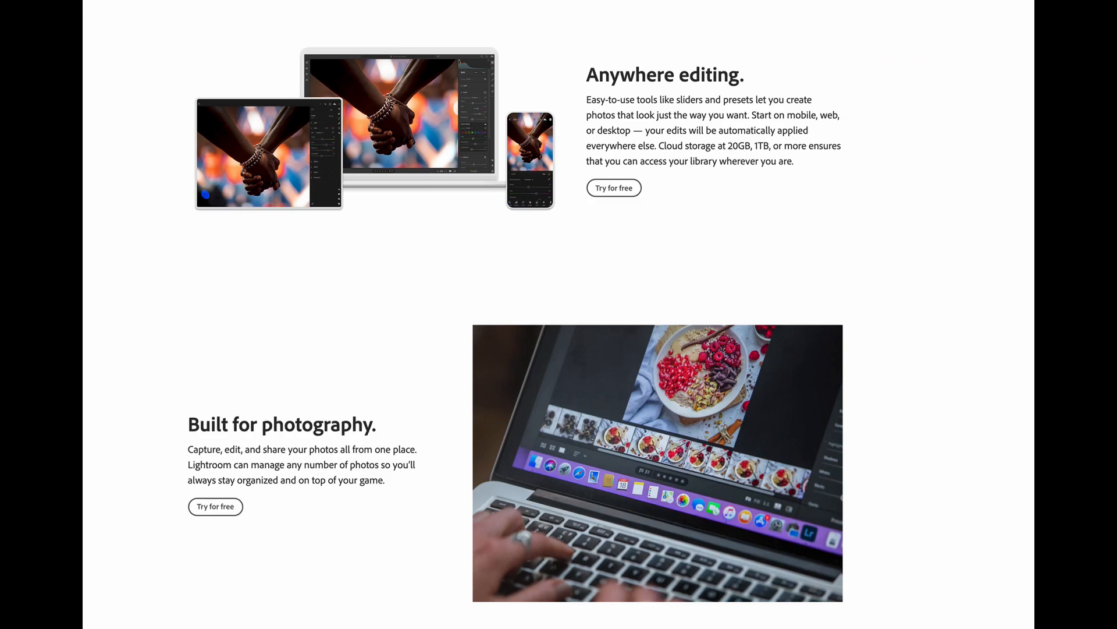
scroll(down, 3)
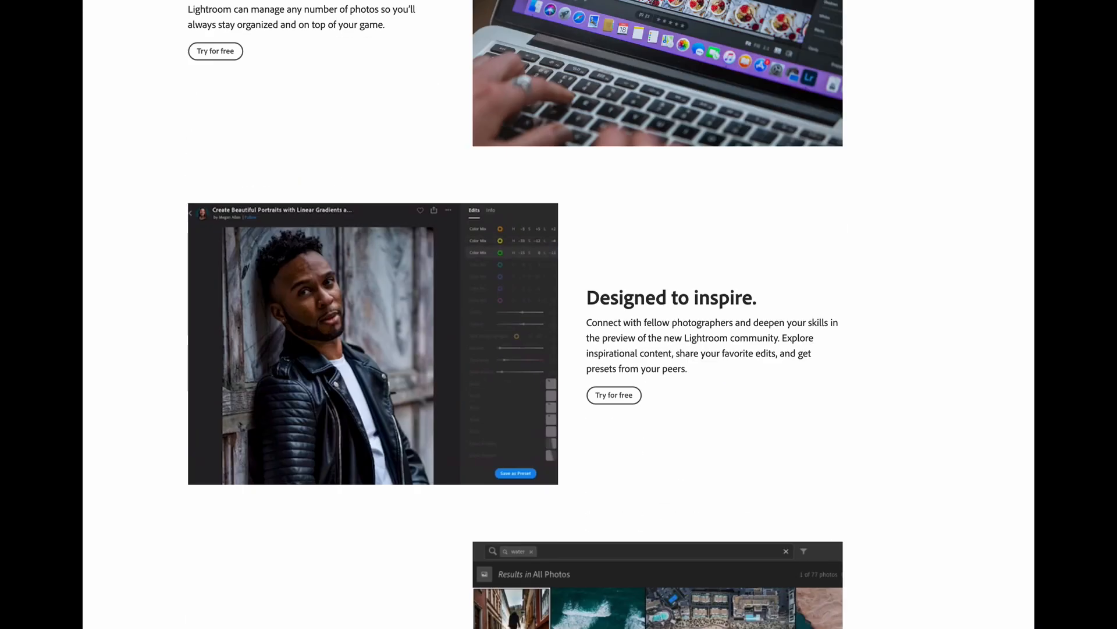
scroll(up, 3)
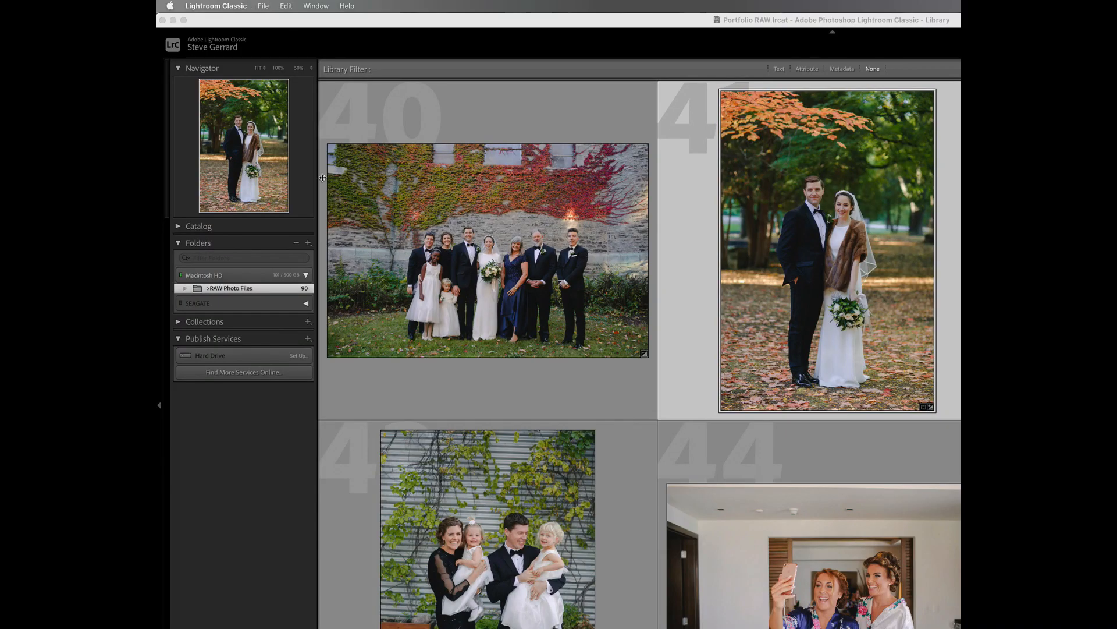
mouse_move(244, 290)
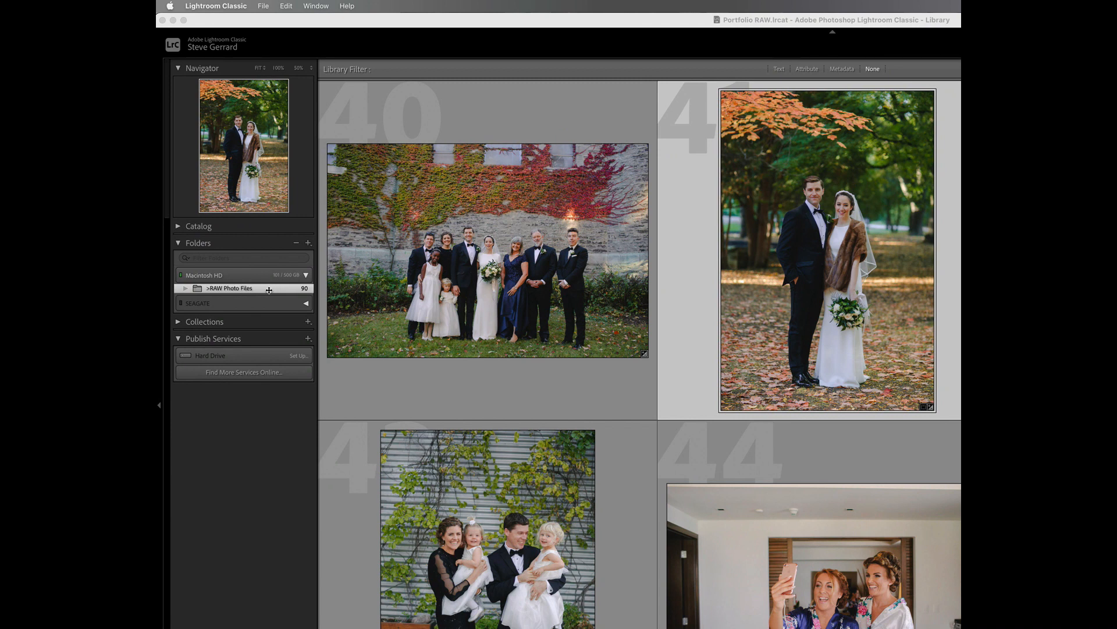
mouse_move(445, 299)
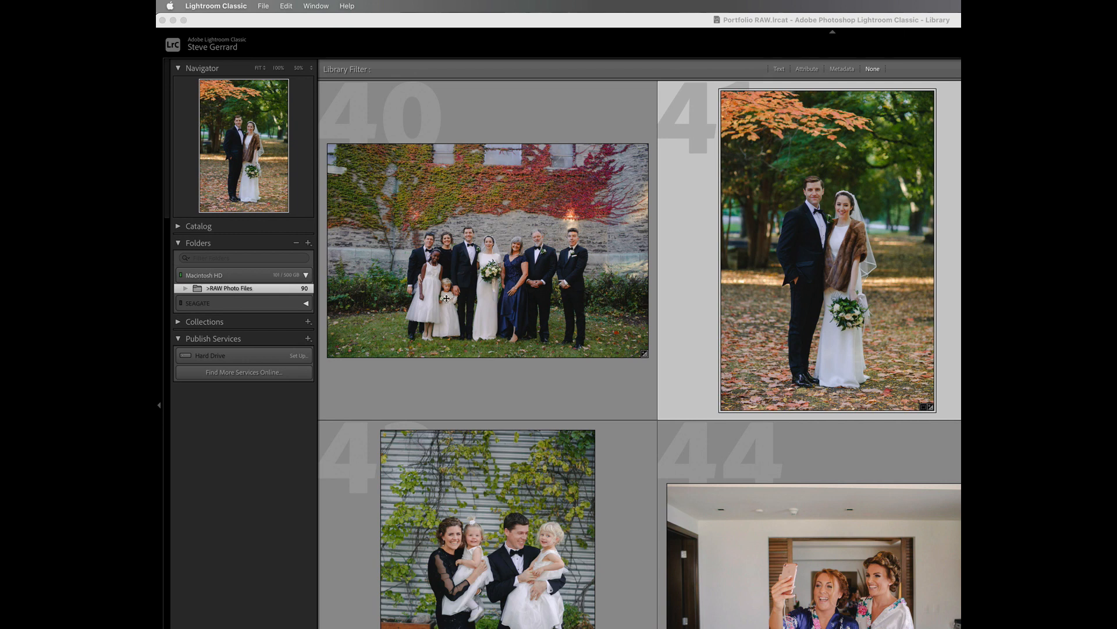
mouse_move(272, 304)
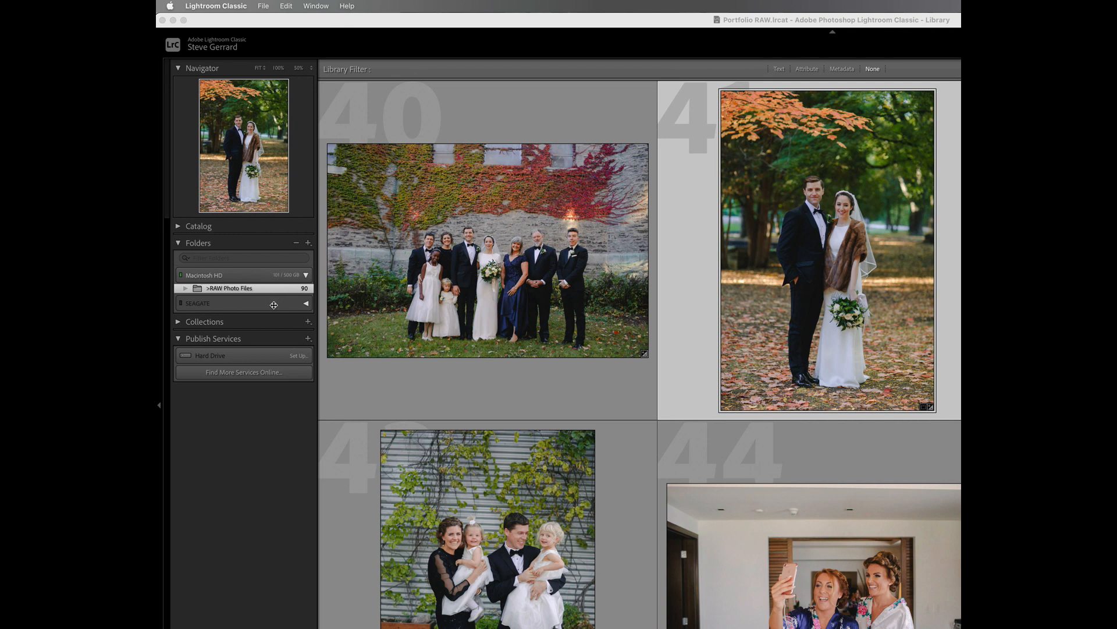
mouse_move(388, 211)
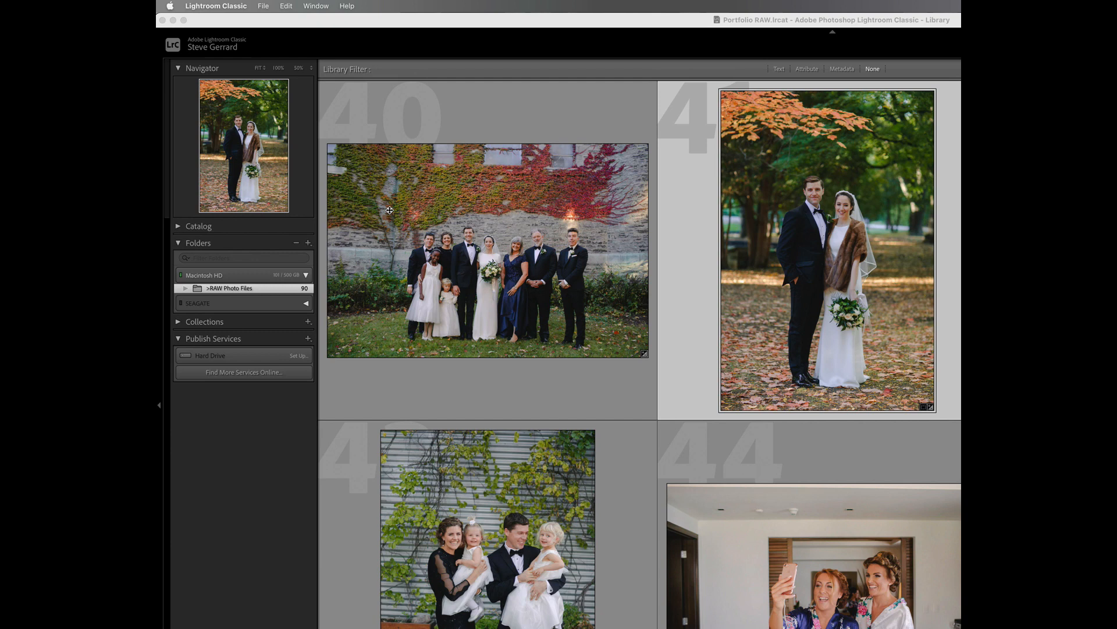
mouse_move(401, 330)
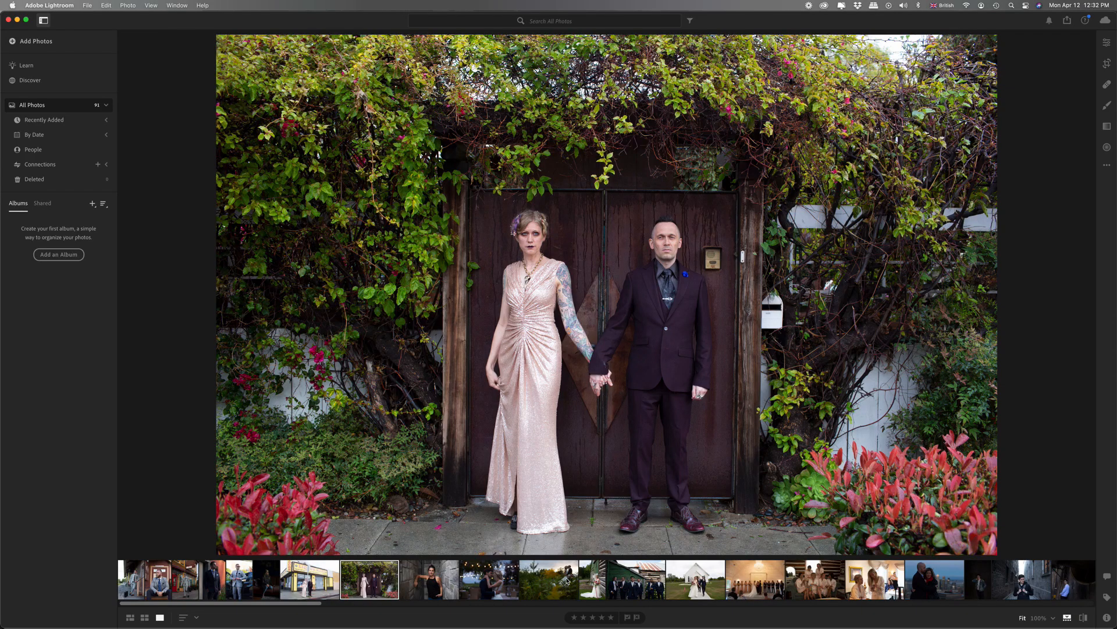
- View the string-lights couple, field kiss, barn groomsmen, bride in robes and alley portrait in turn
click(487, 578)
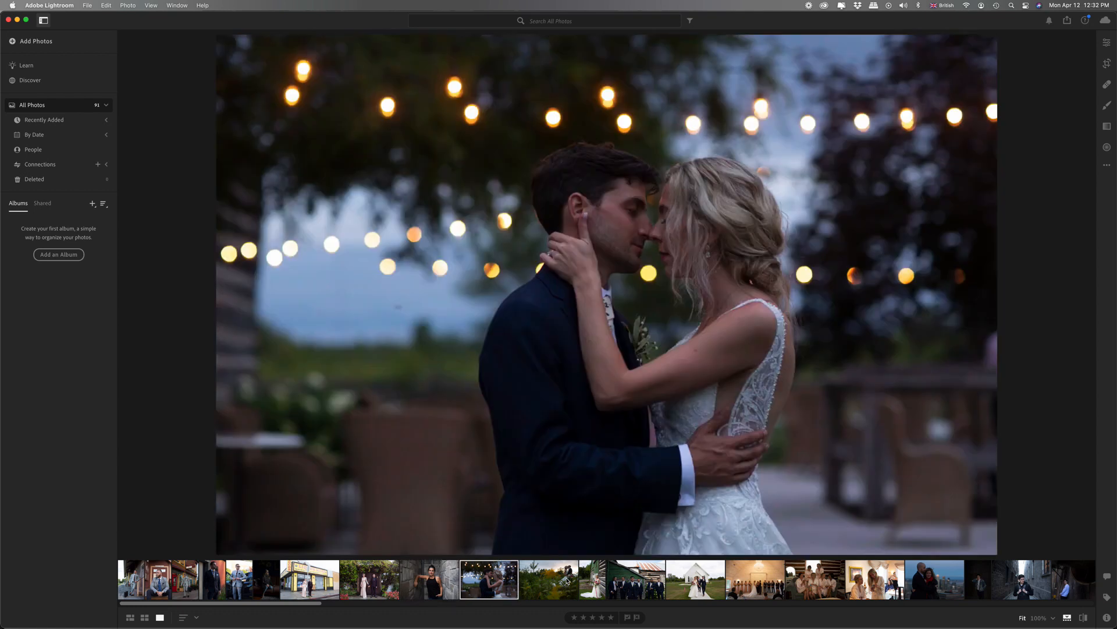
click(548, 579)
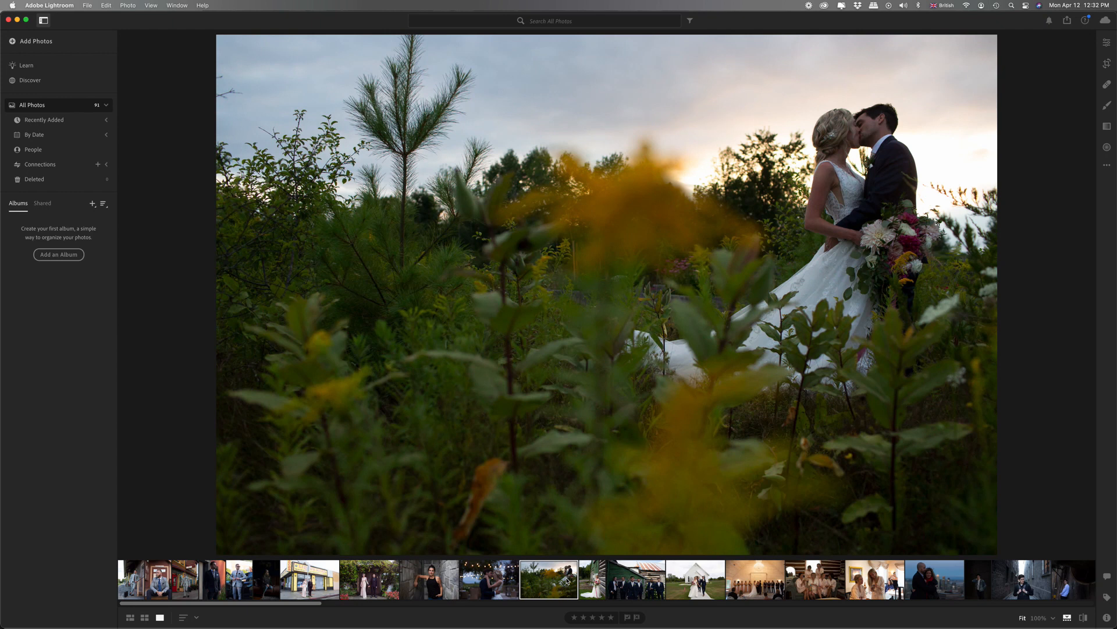
click(633, 578)
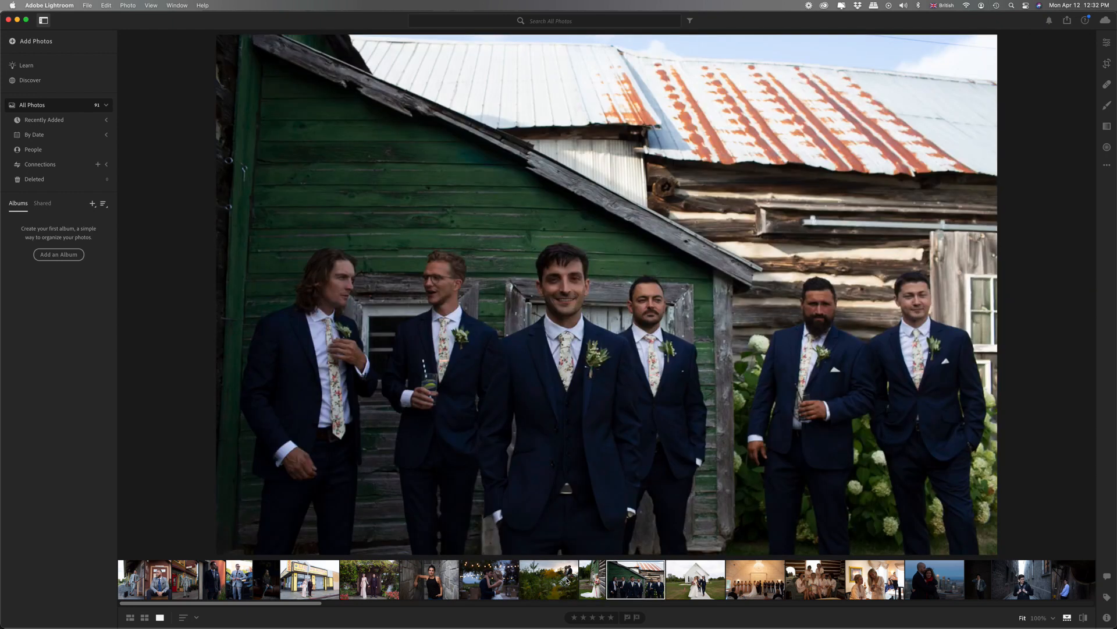
click(874, 578)
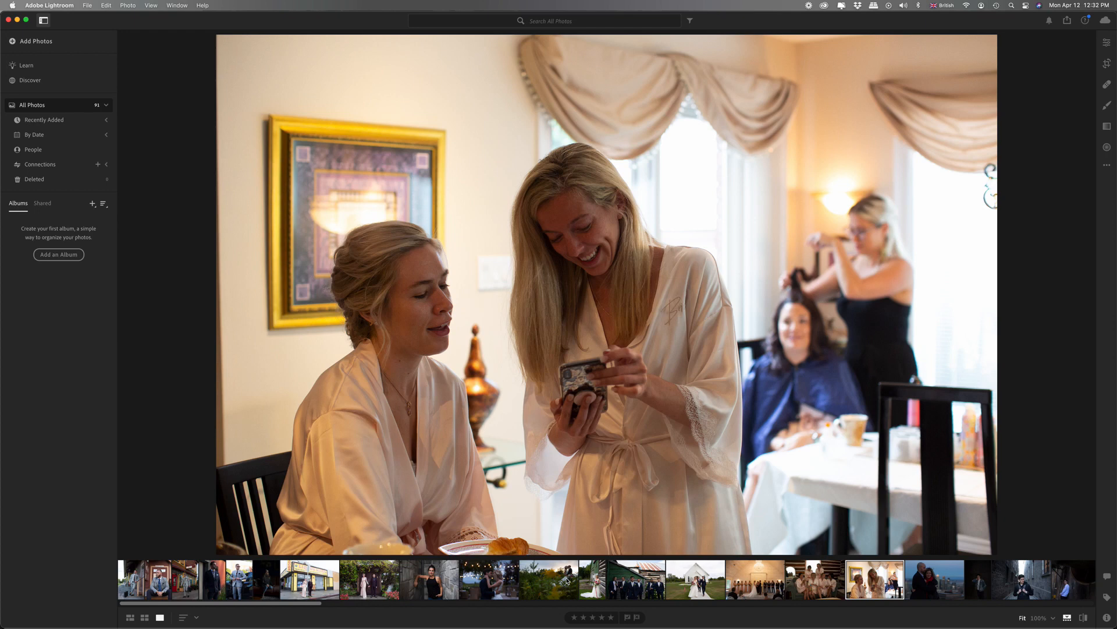
click(977, 579)
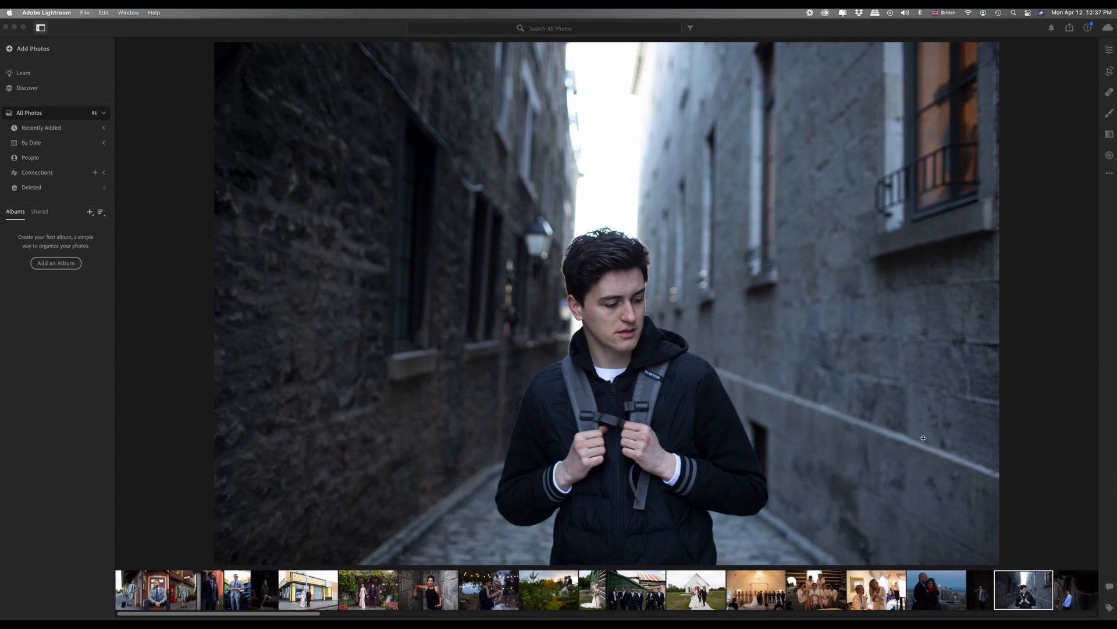
mouse_move(903, 433)
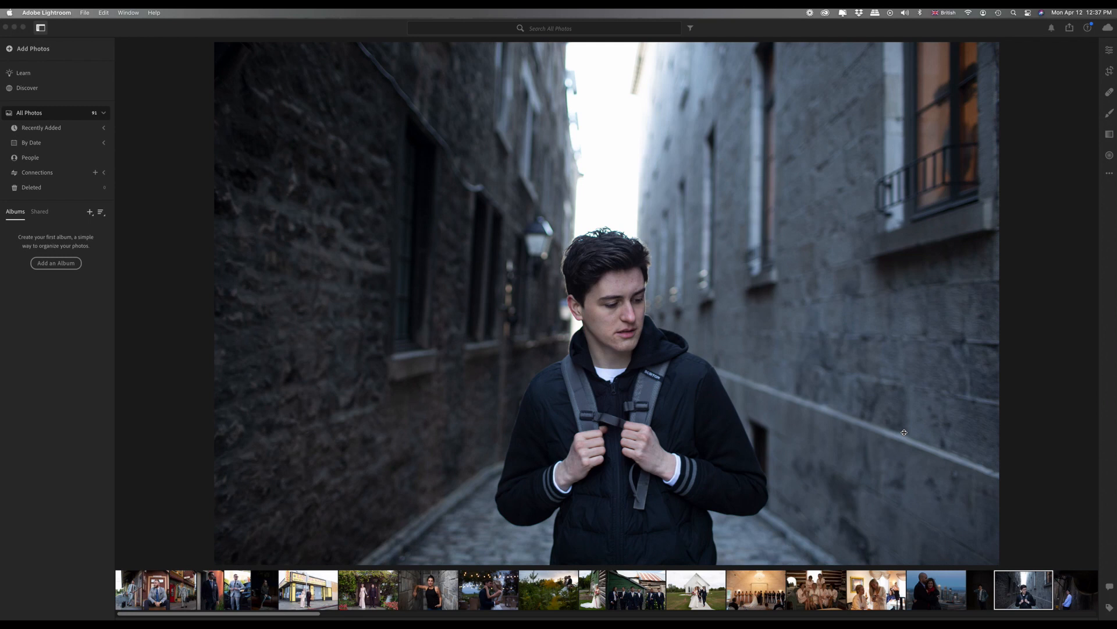
mouse_move(846, 194)
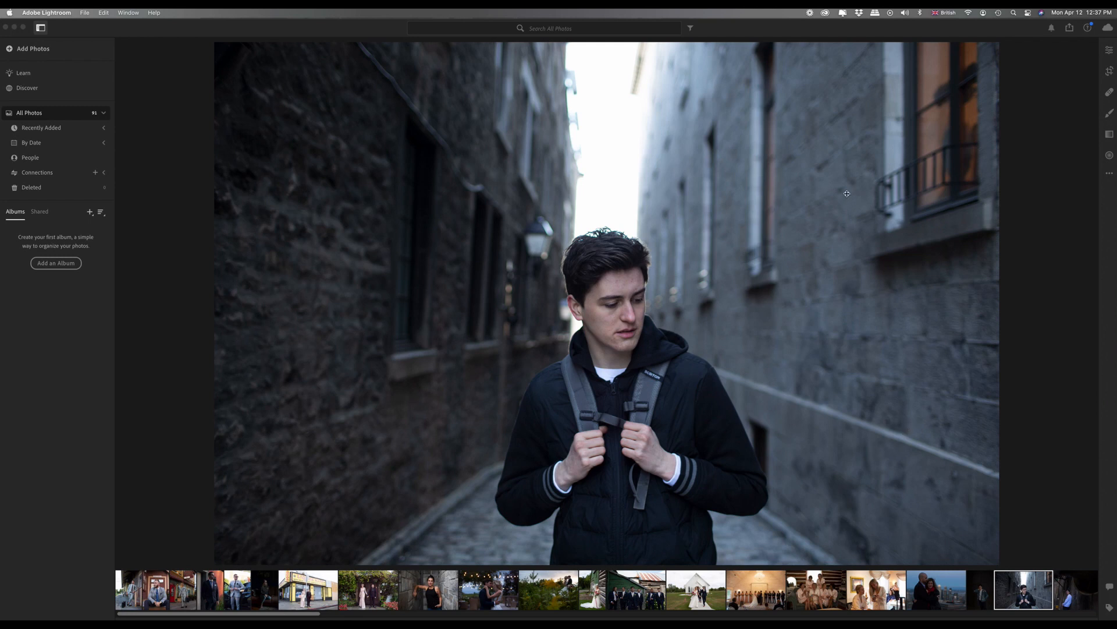
mouse_move(928, 276)
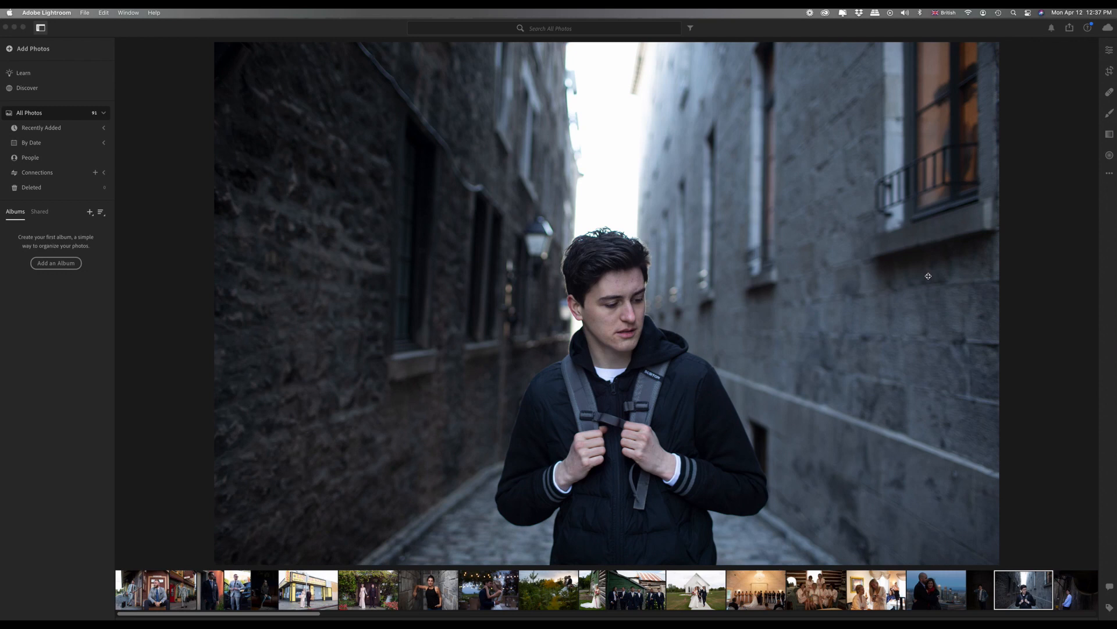
mouse_move(883, 346)
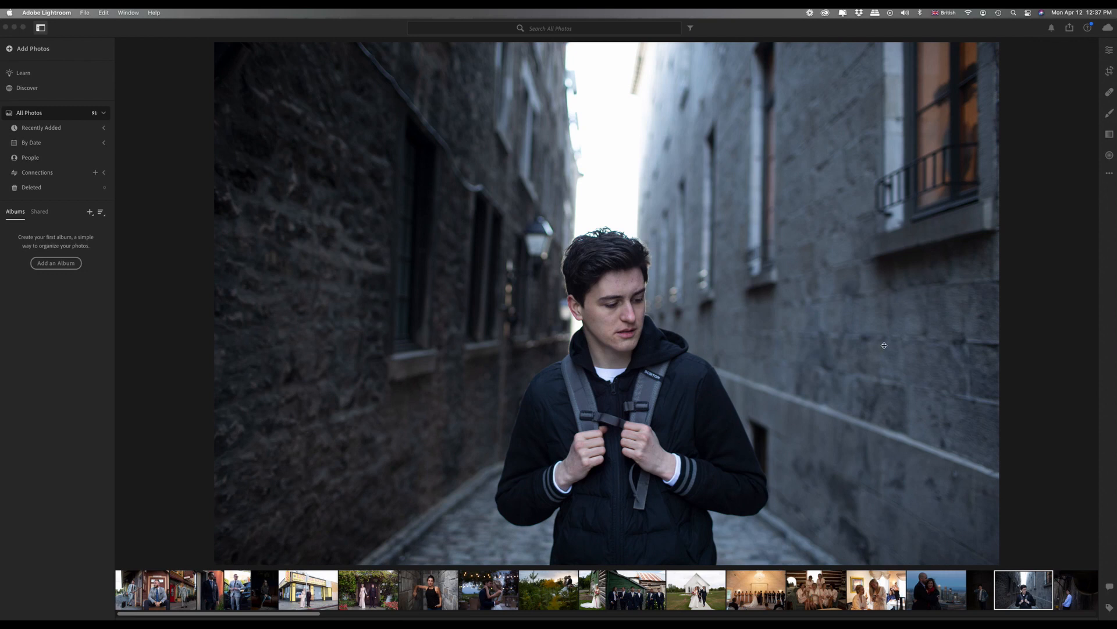
mouse_move(887, 340)
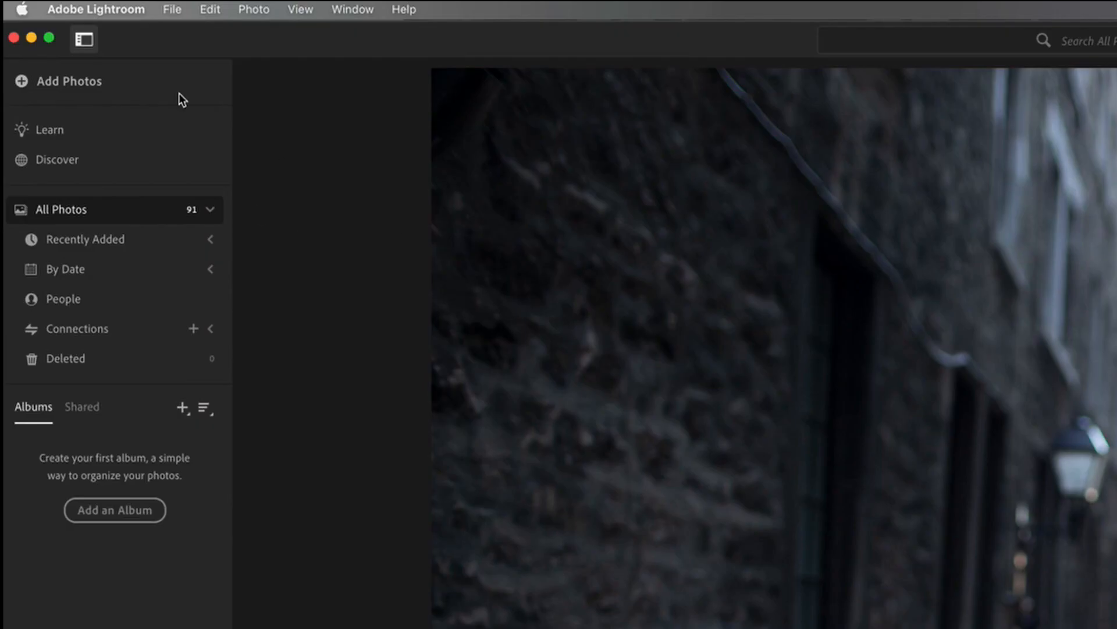
- Start Add Photos, pick the PHOTOS folder from Favorites and review it for import
click(69, 81)
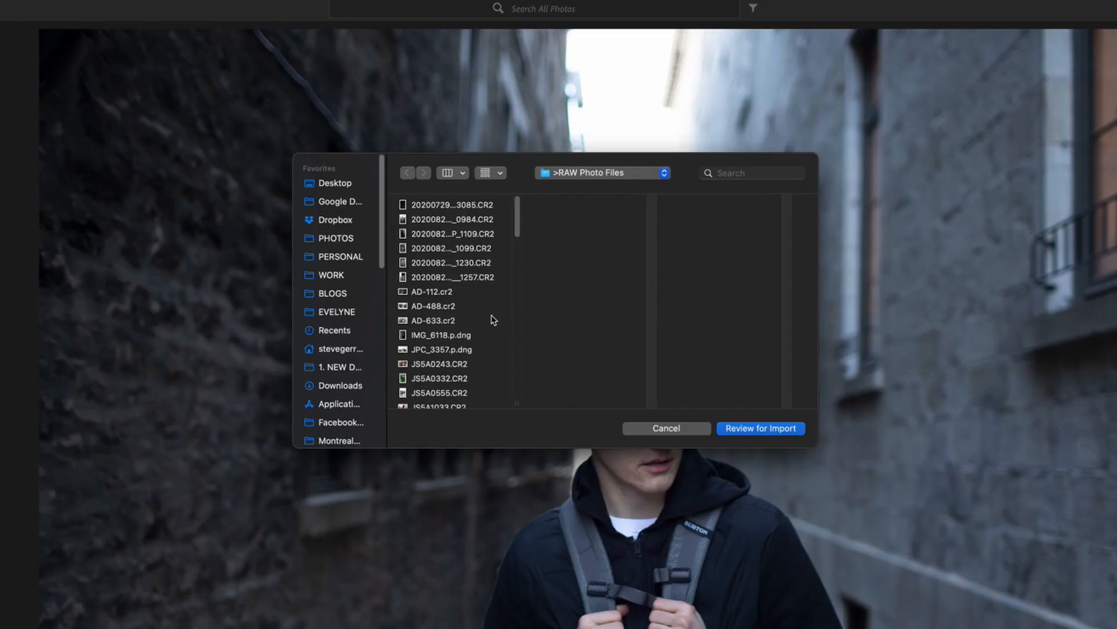
mouse_move(339, 235)
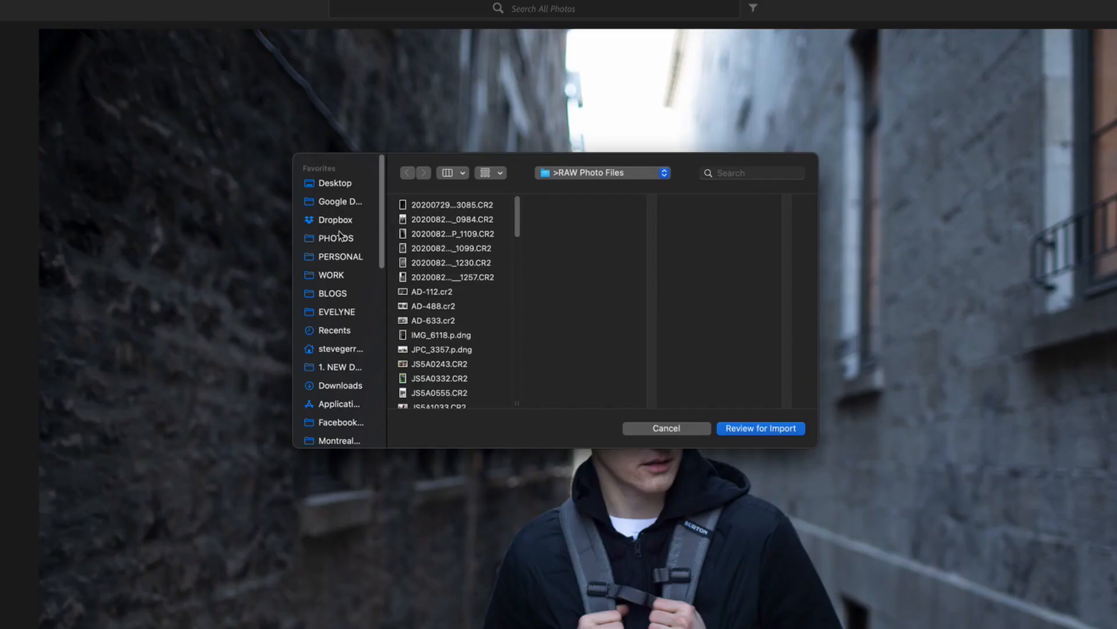
click(335, 238)
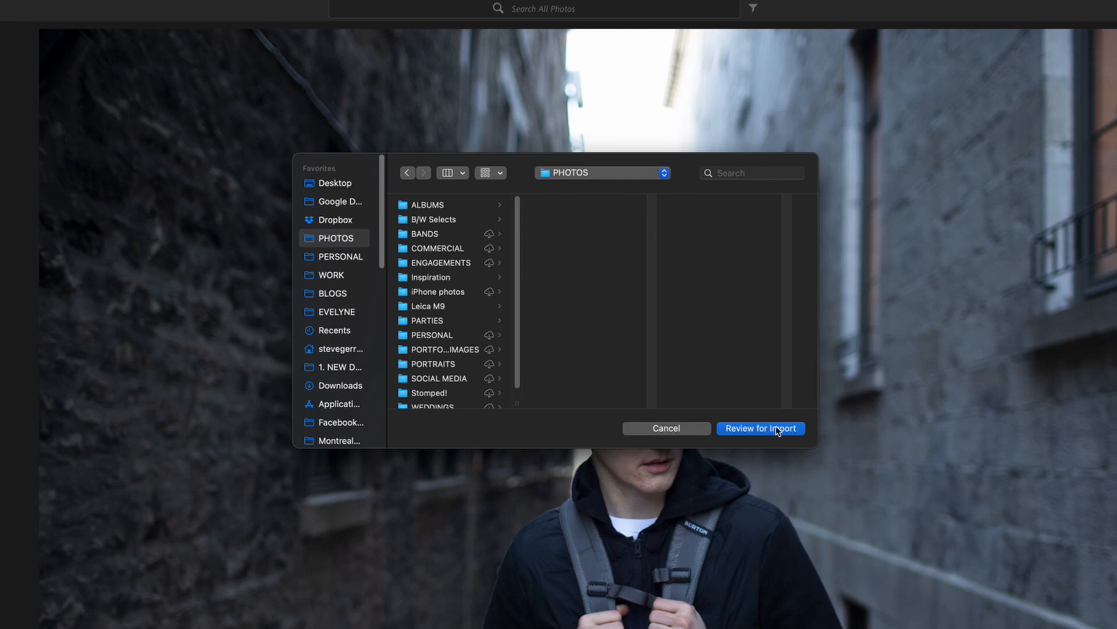
click(760, 429)
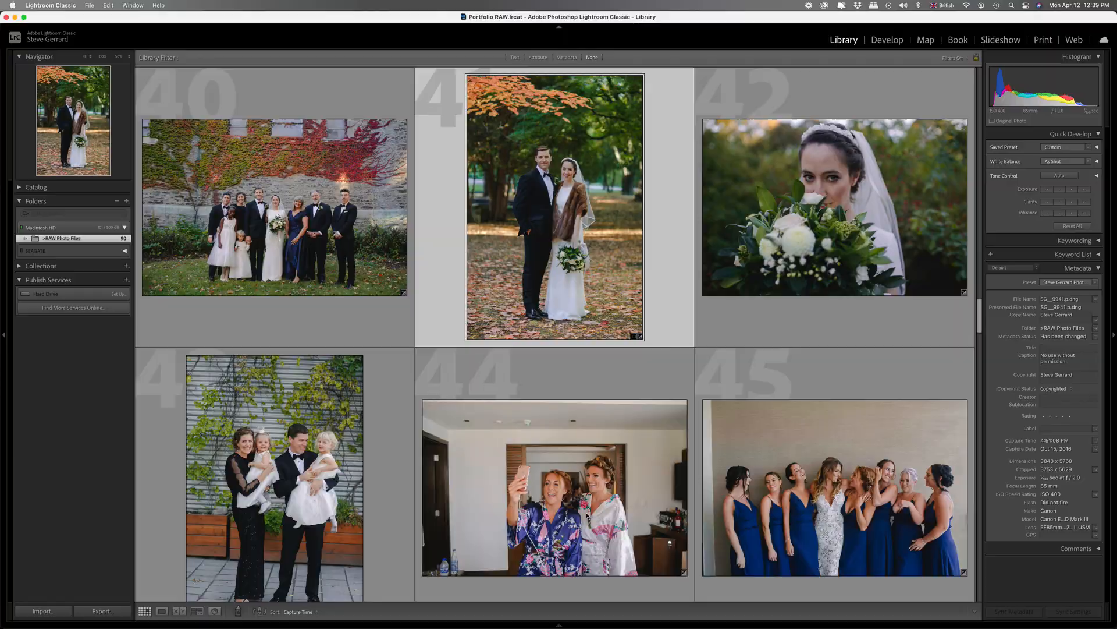
- Bring up the import window listing 196 checked photos with a develop preset applied
click(42, 611)
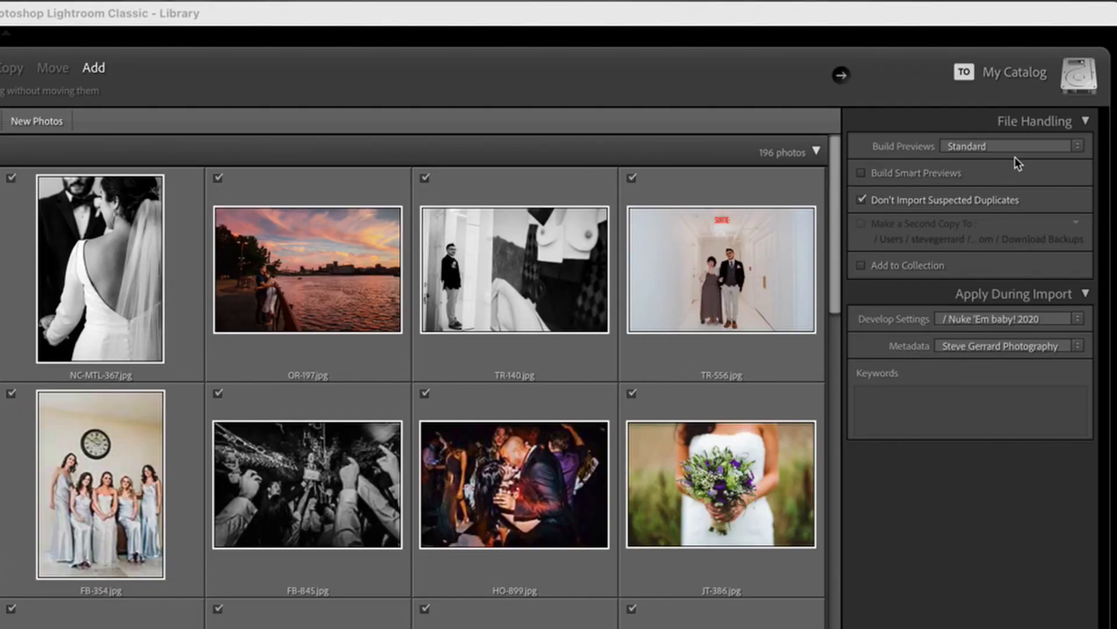
mouse_move(1008, 150)
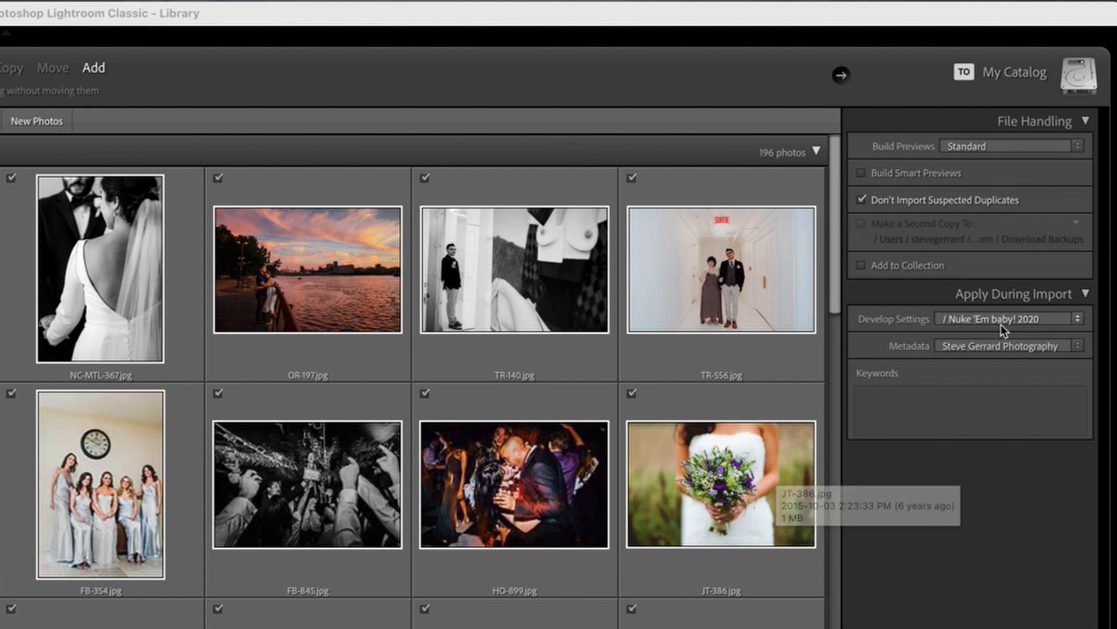
mouse_move(909, 365)
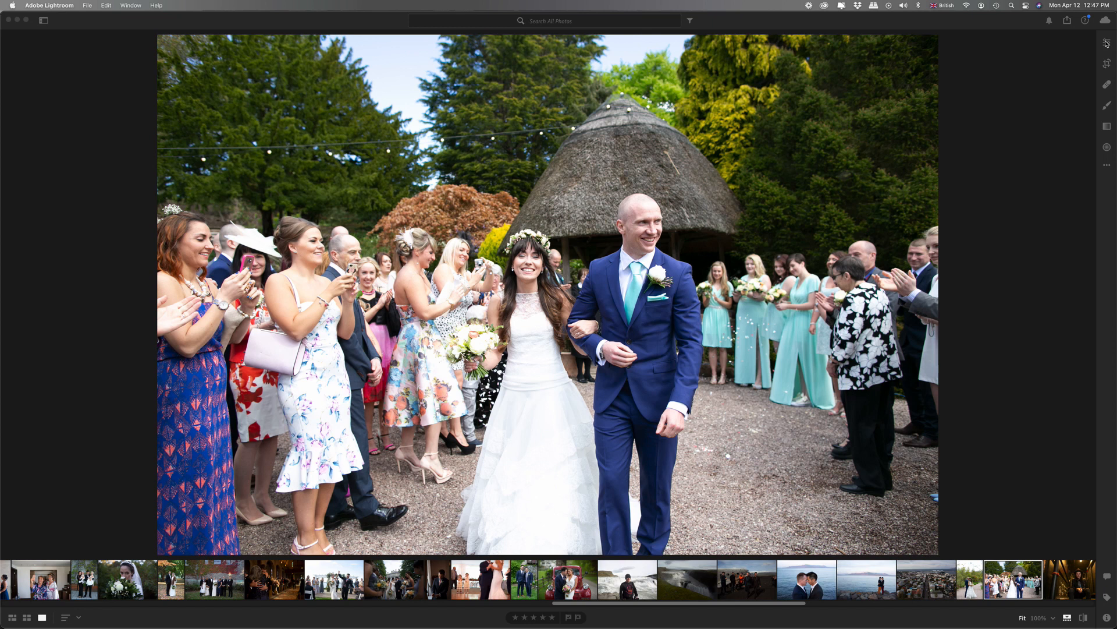
- Lower Exposure and Highlights in the Edit panel, then expand the Color adjustments
click(1106, 43)
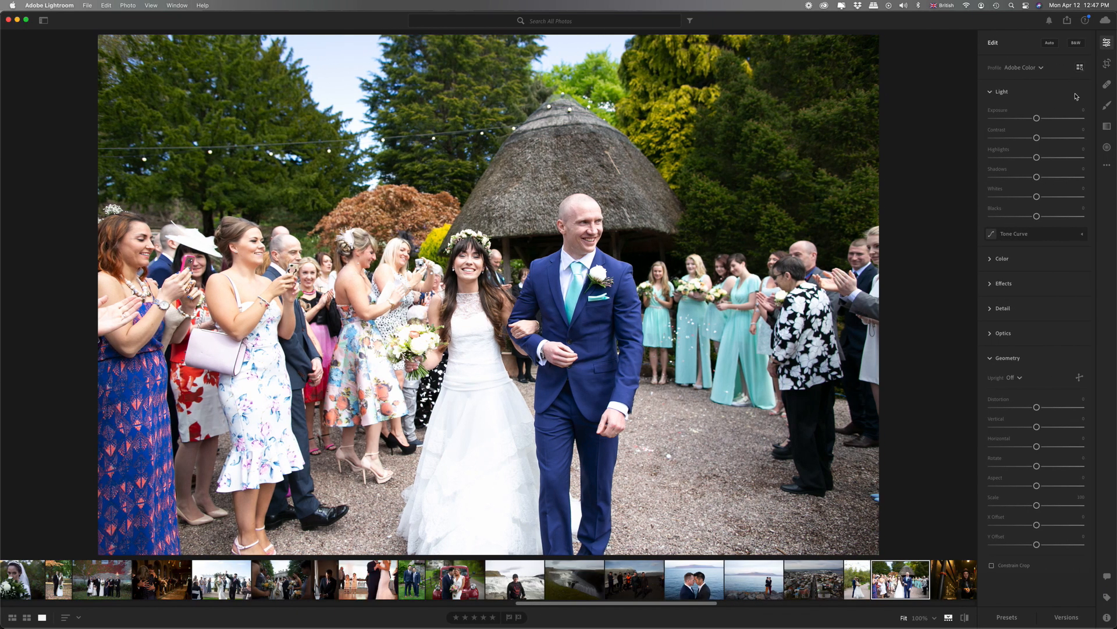
mouse_move(1048, 97)
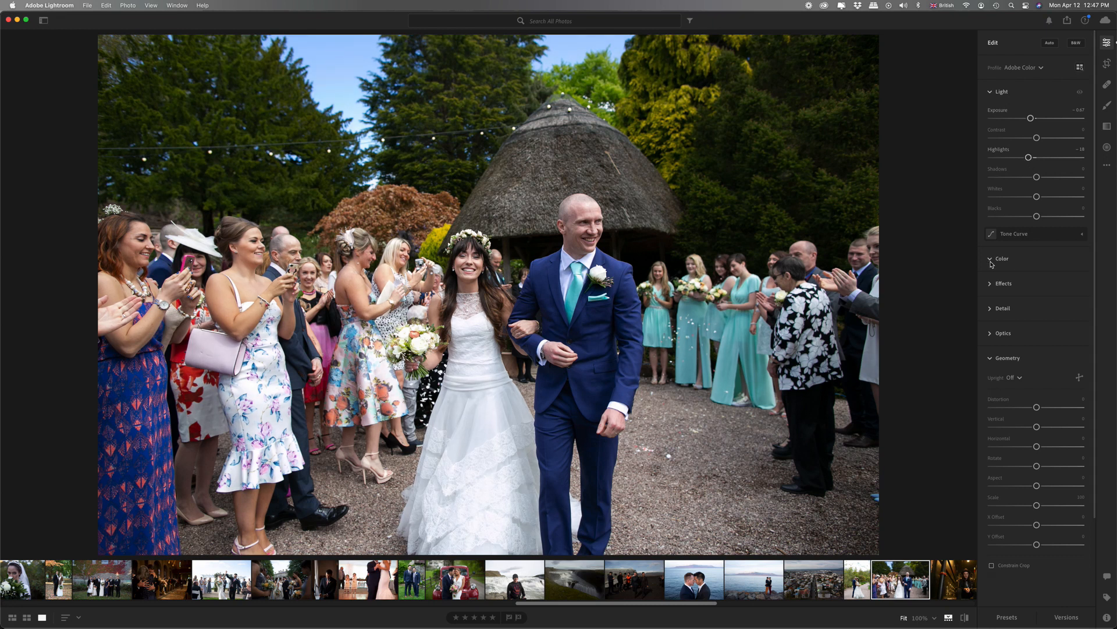
click(1001, 258)
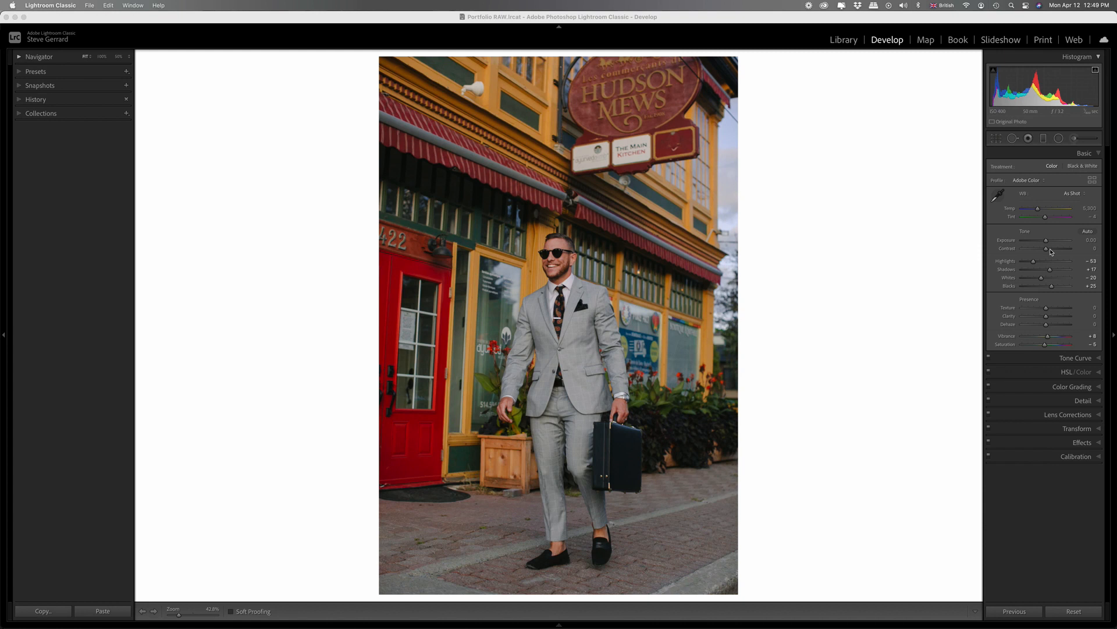
mouse_move(1039, 330)
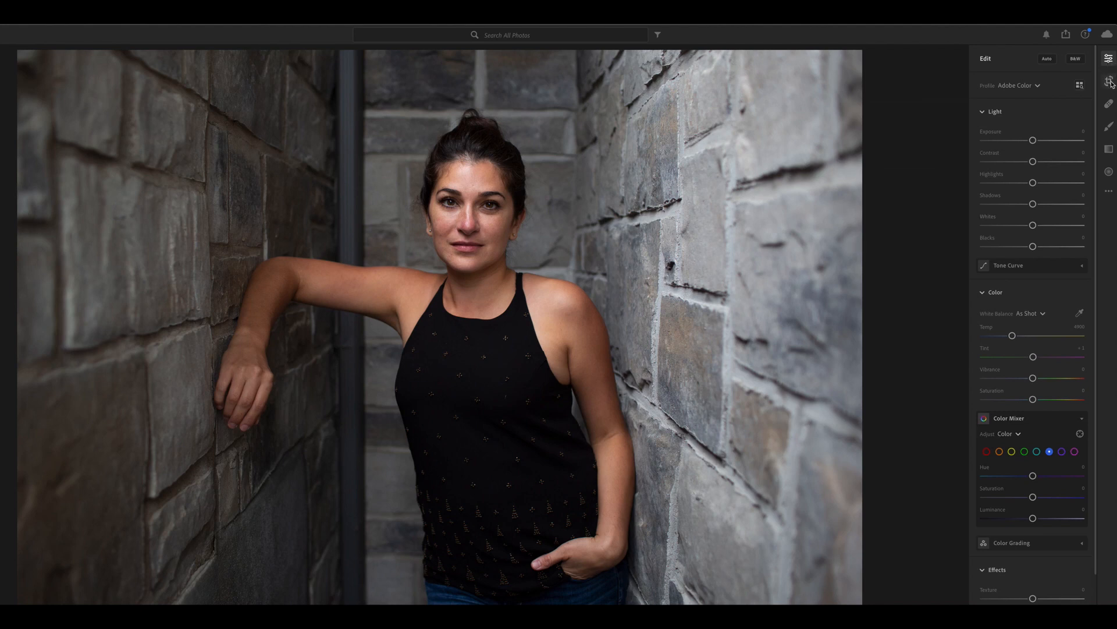
mouse_move(1109, 103)
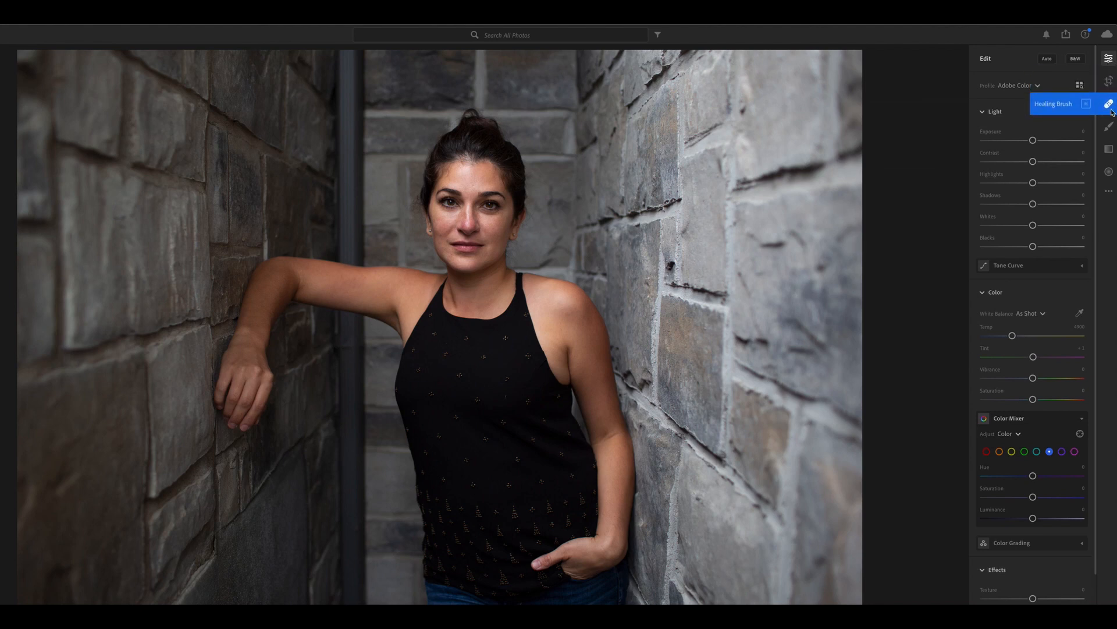
mouse_move(1110, 150)
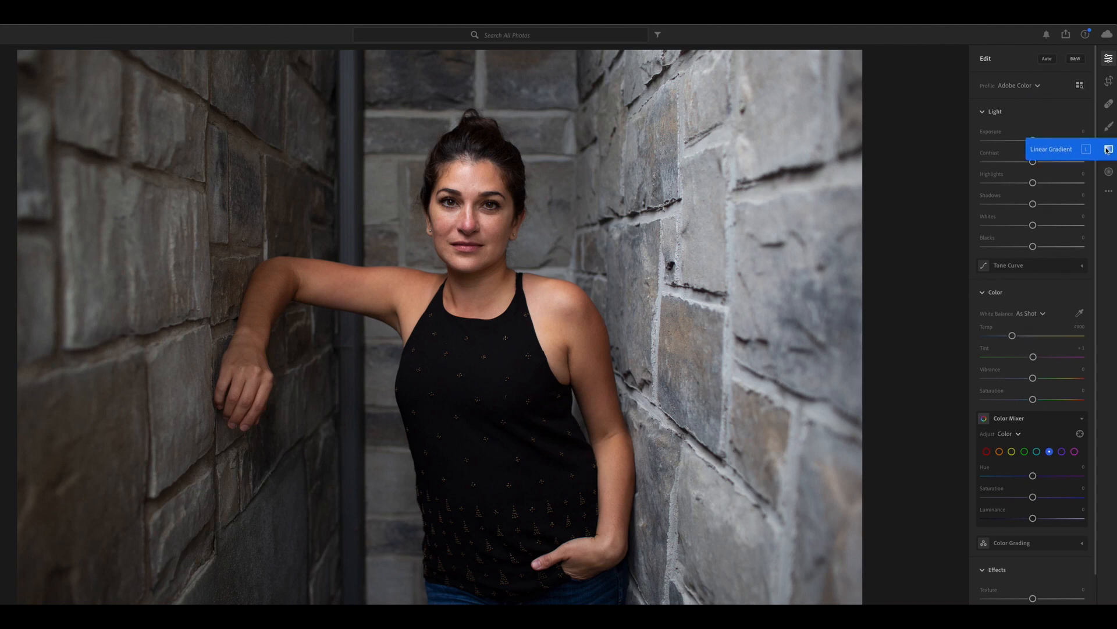
click(1108, 80)
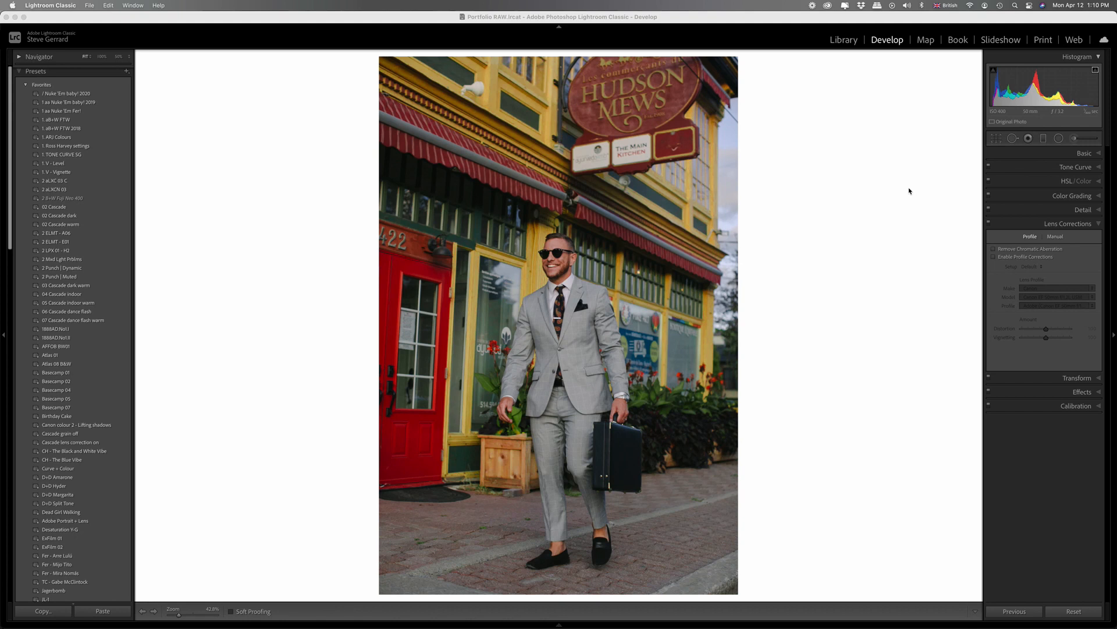
mouse_move(954, 259)
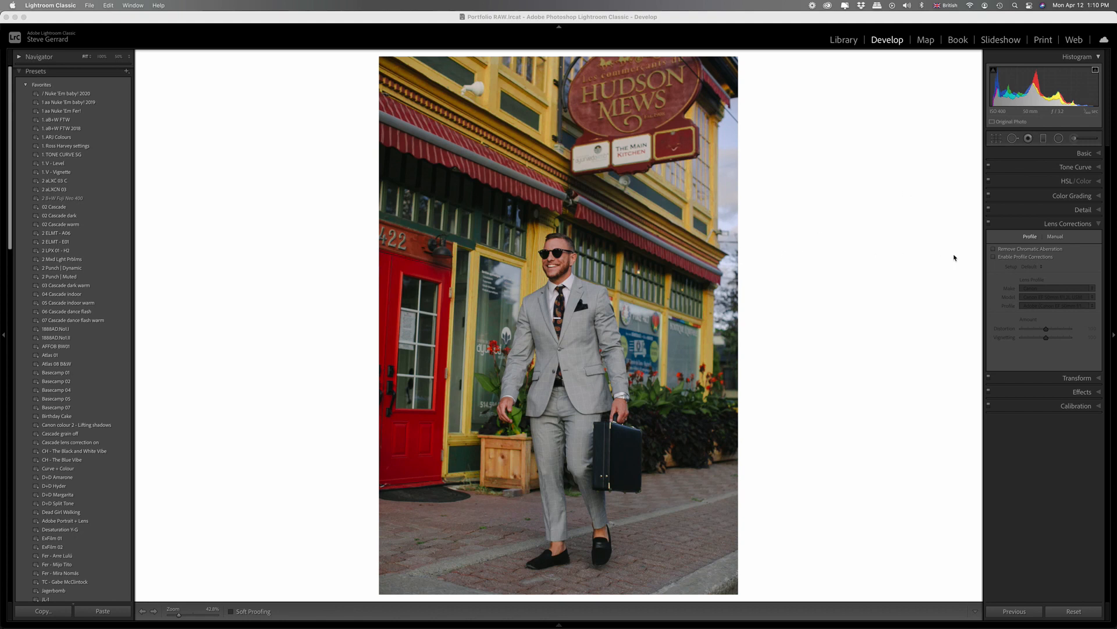
mouse_move(941, 269)
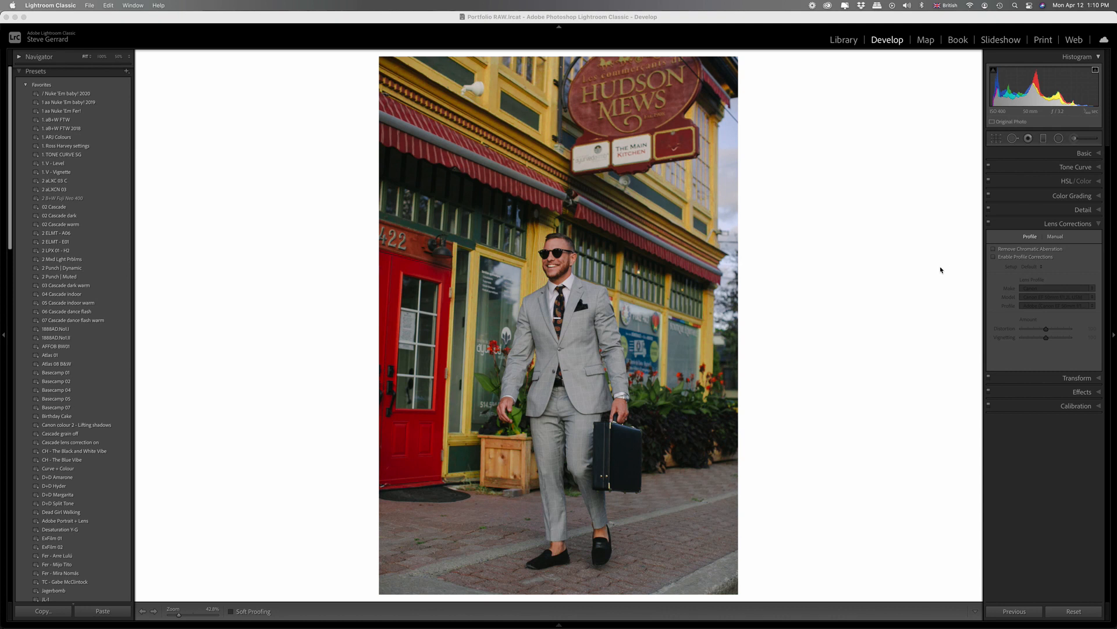
mouse_move(919, 281)
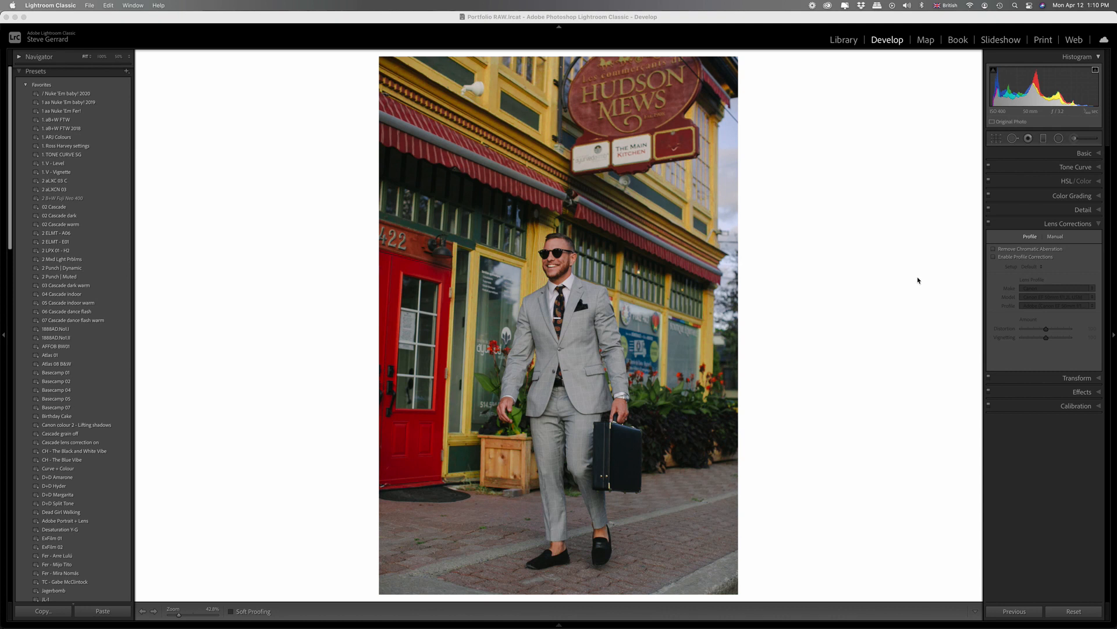
mouse_move(912, 279)
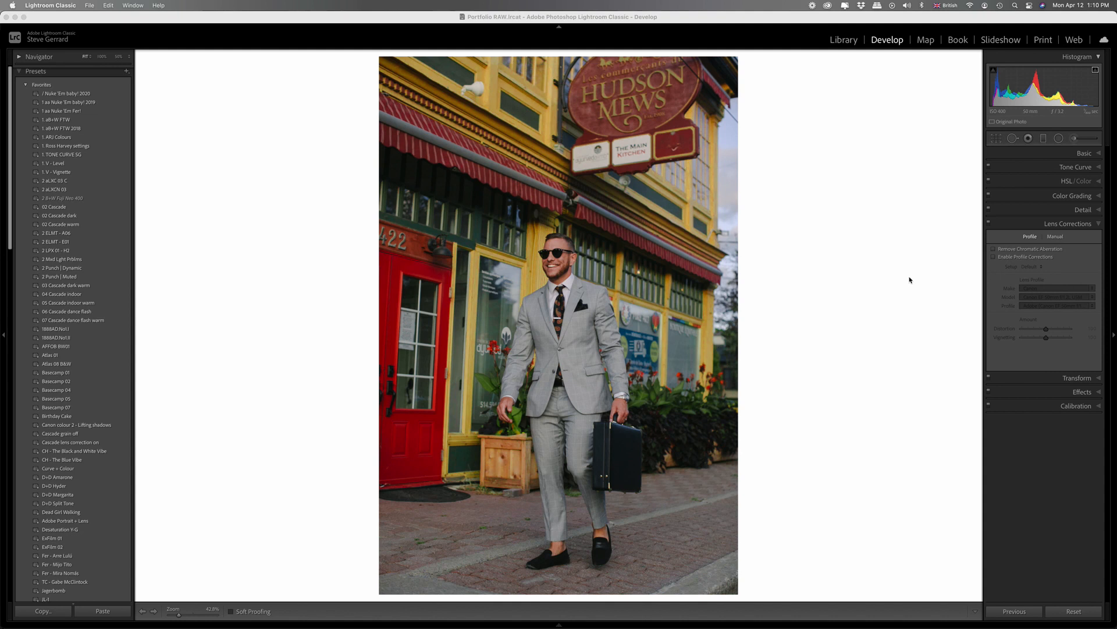
- Review the Color Grading and Tone Curve panels, then enter the Crop Overlay for the street portrait
click(1071, 195)
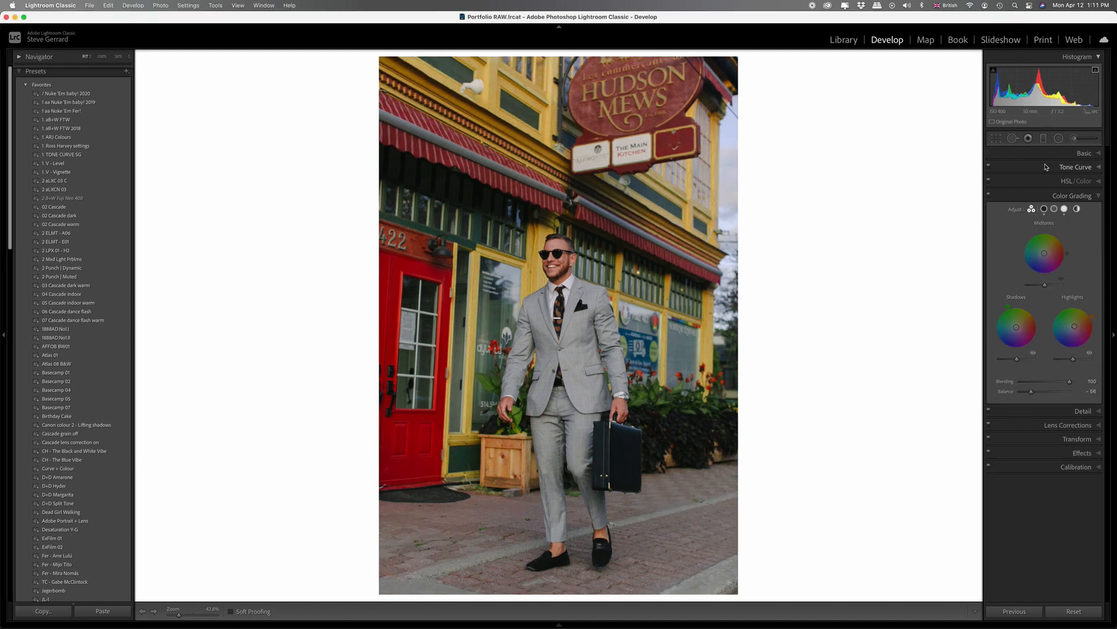
click(1074, 166)
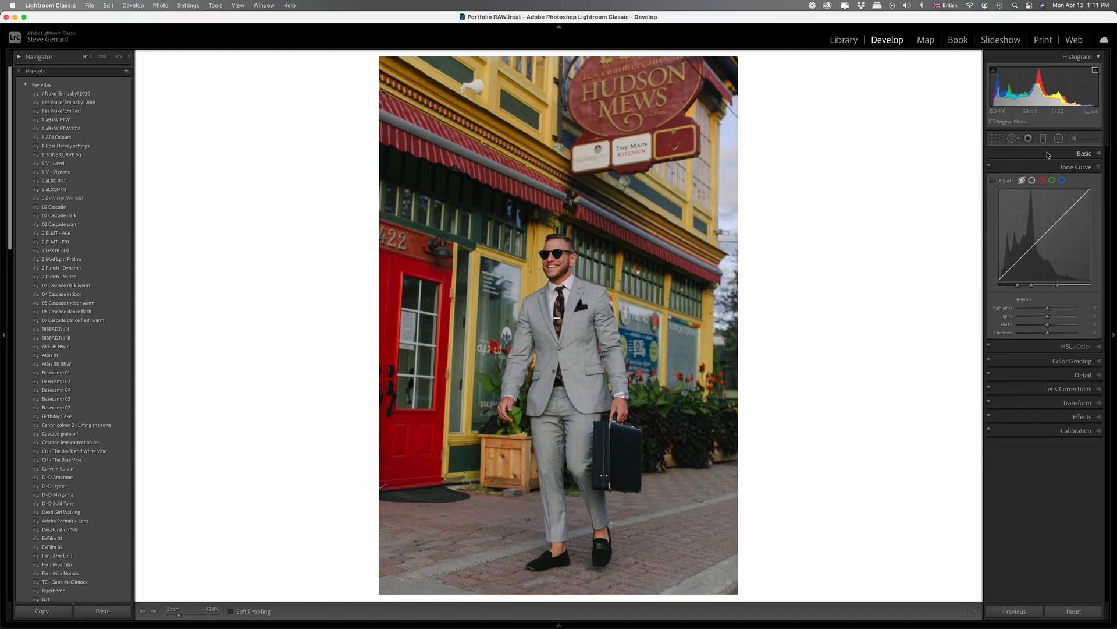
click(1084, 154)
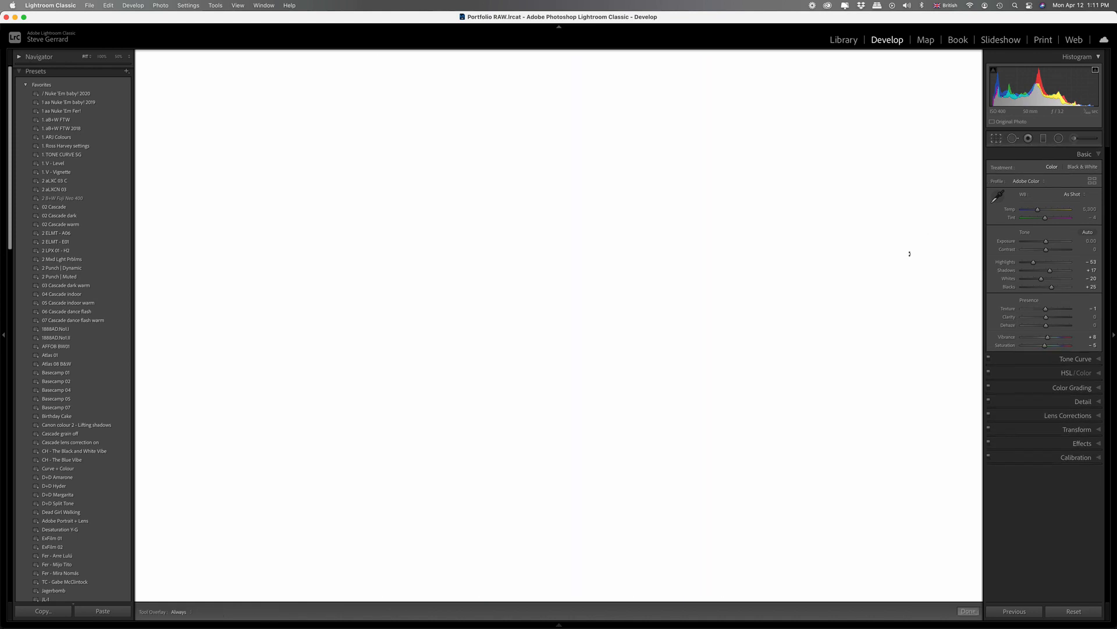
- Auto-straighten the Hudson Mews portrait and apply the crop with Done
click(998, 139)
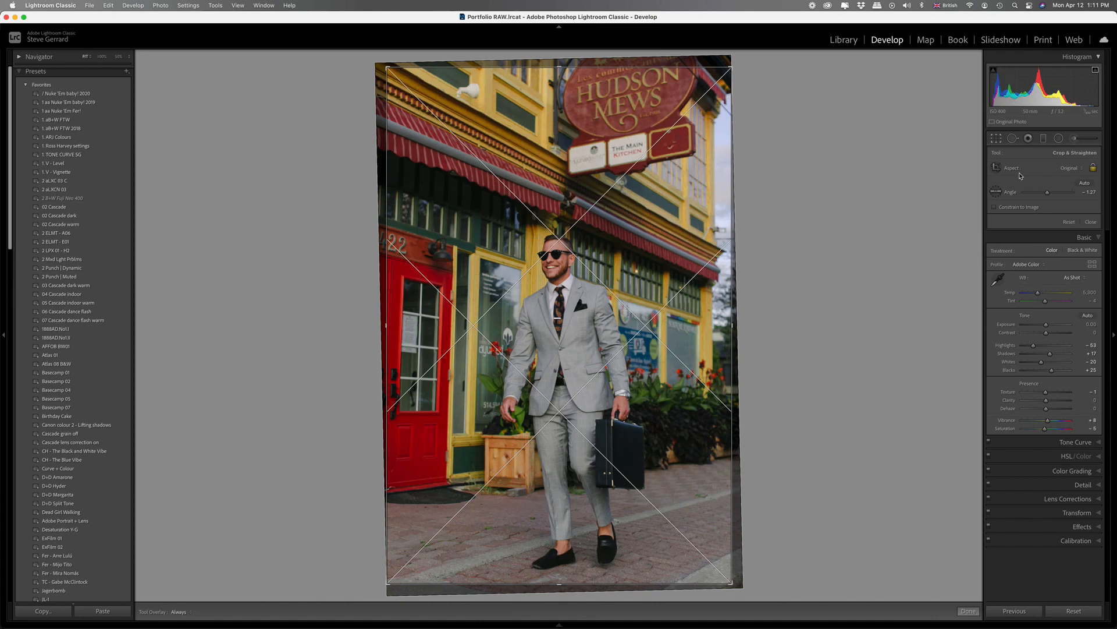
click(967, 611)
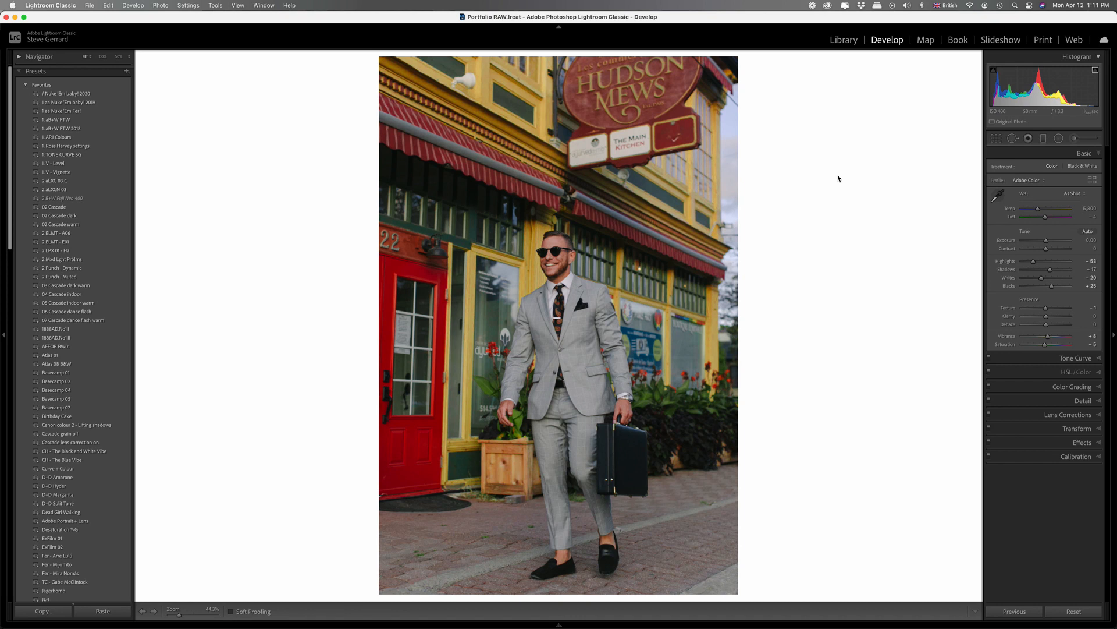
mouse_move(855, 266)
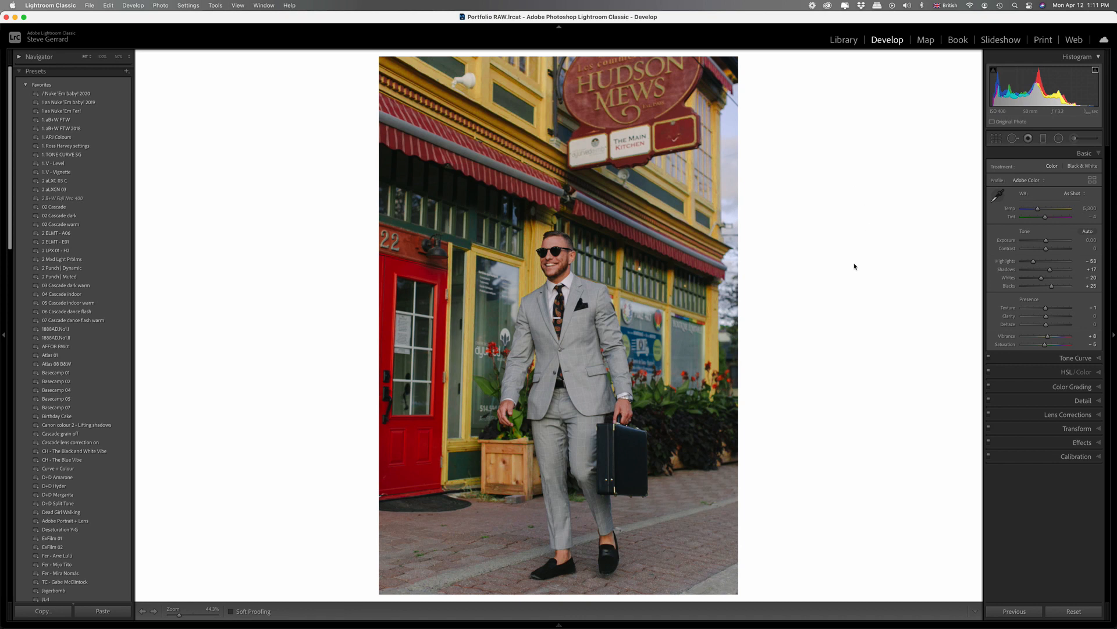
mouse_move(828, 291)
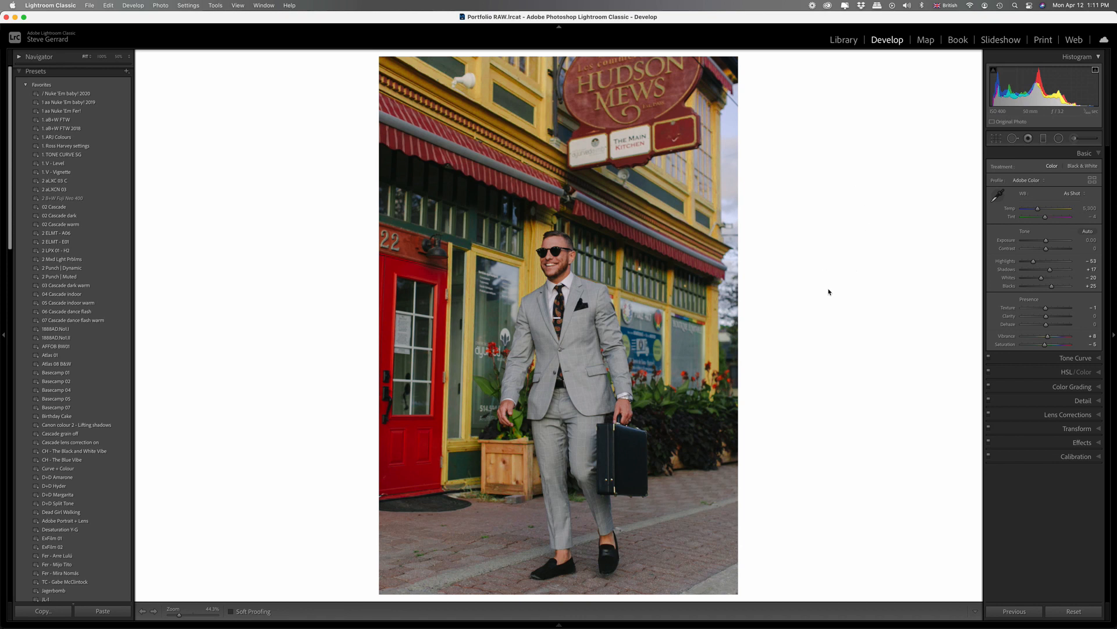
mouse_move(804, 446)
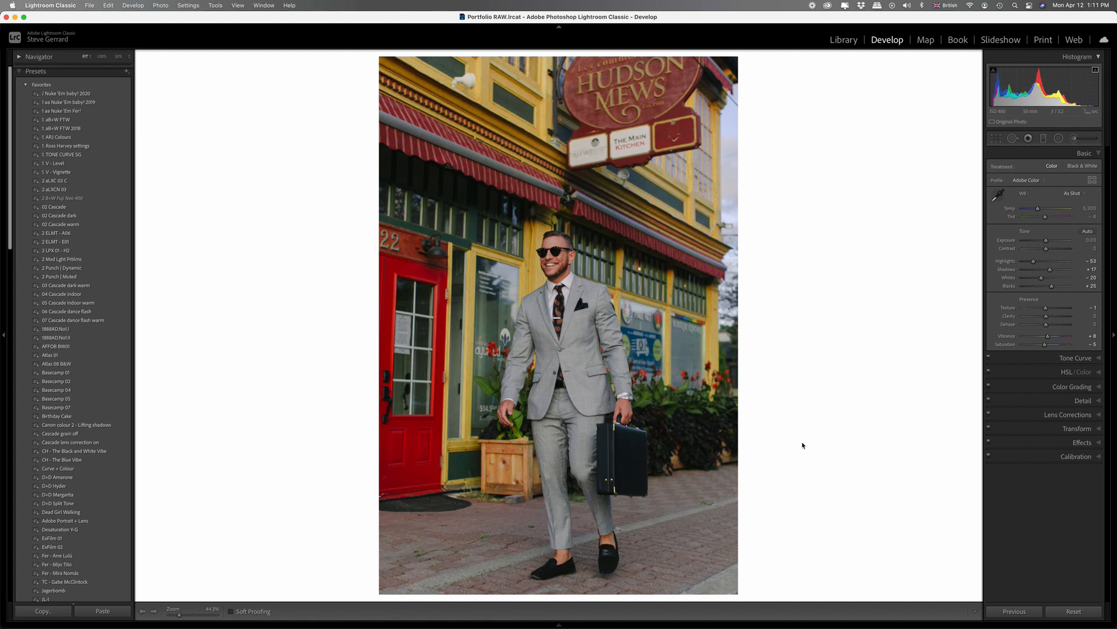
mouse_move(816, 442)
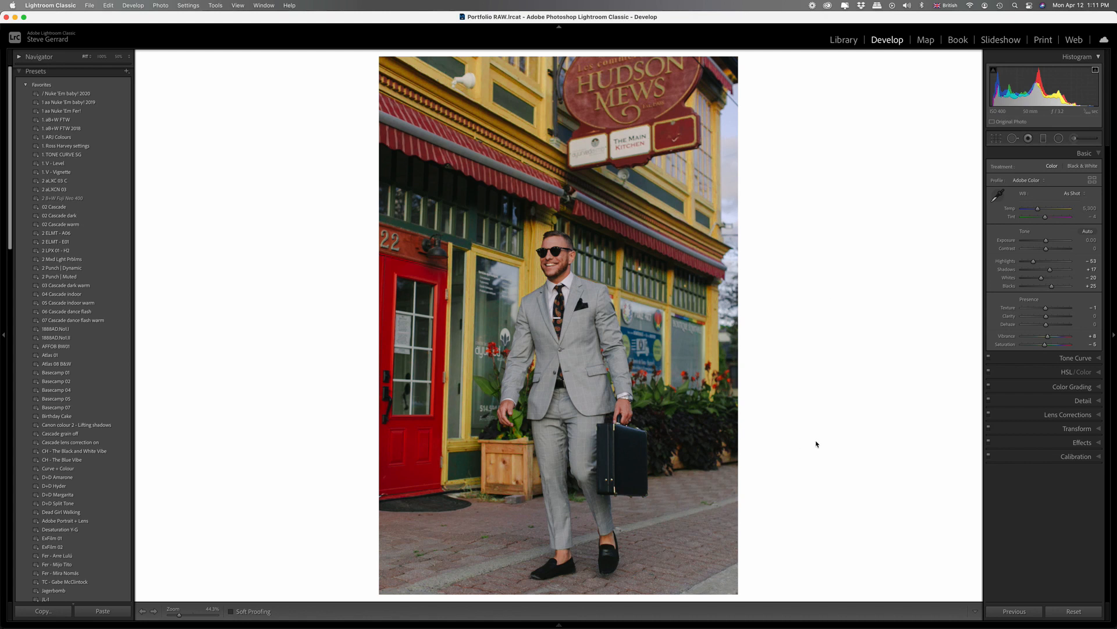
mouse_move(811, 432)
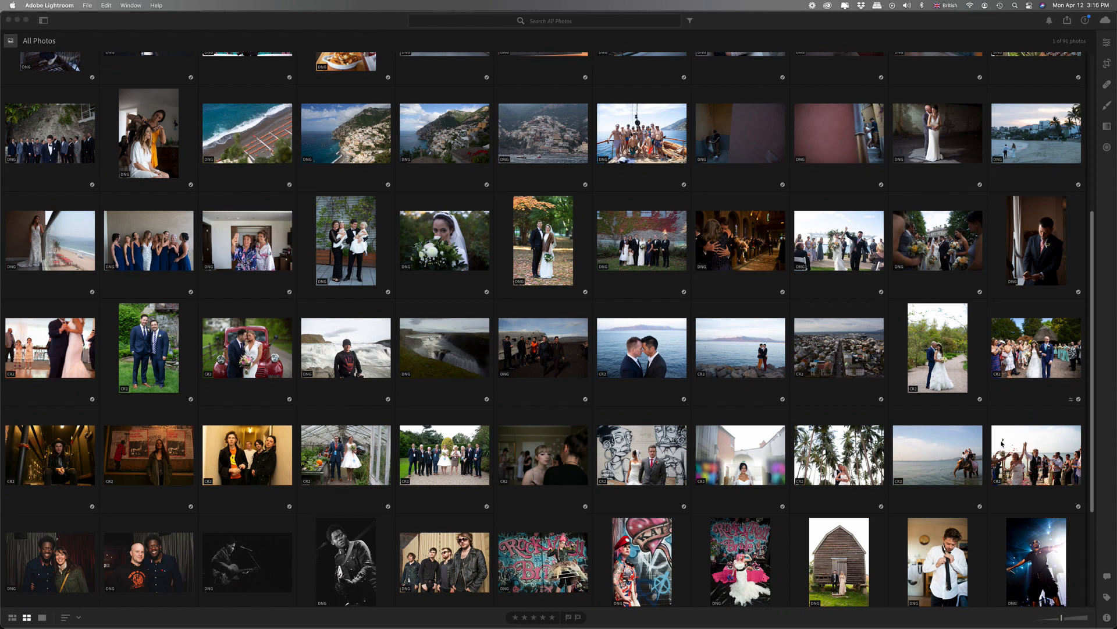
scroll(down, 3)
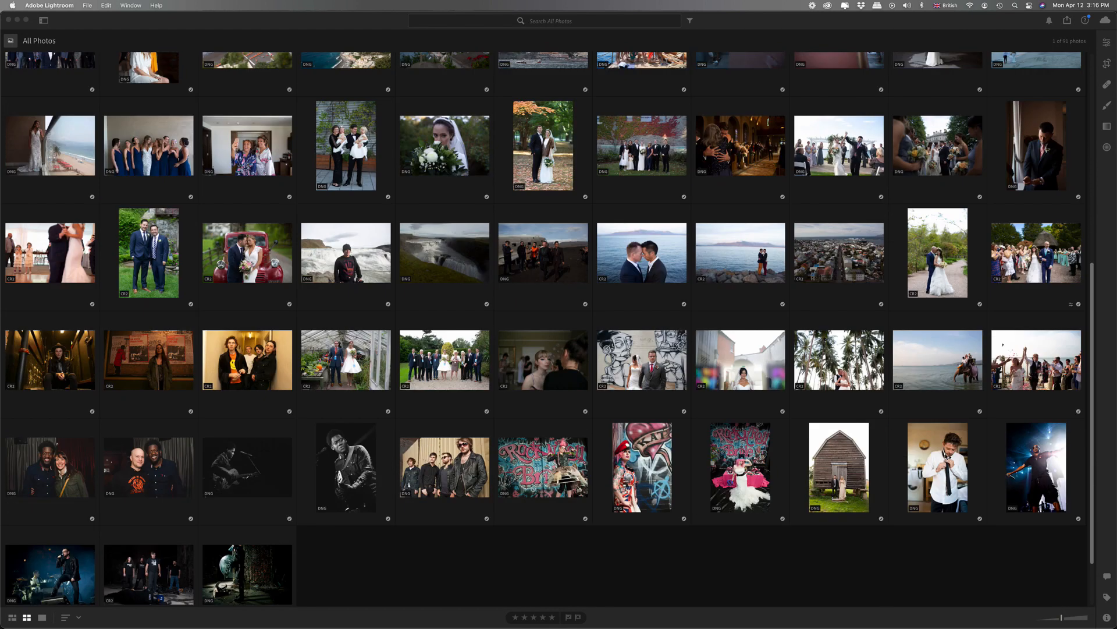
scroll(up, 3)
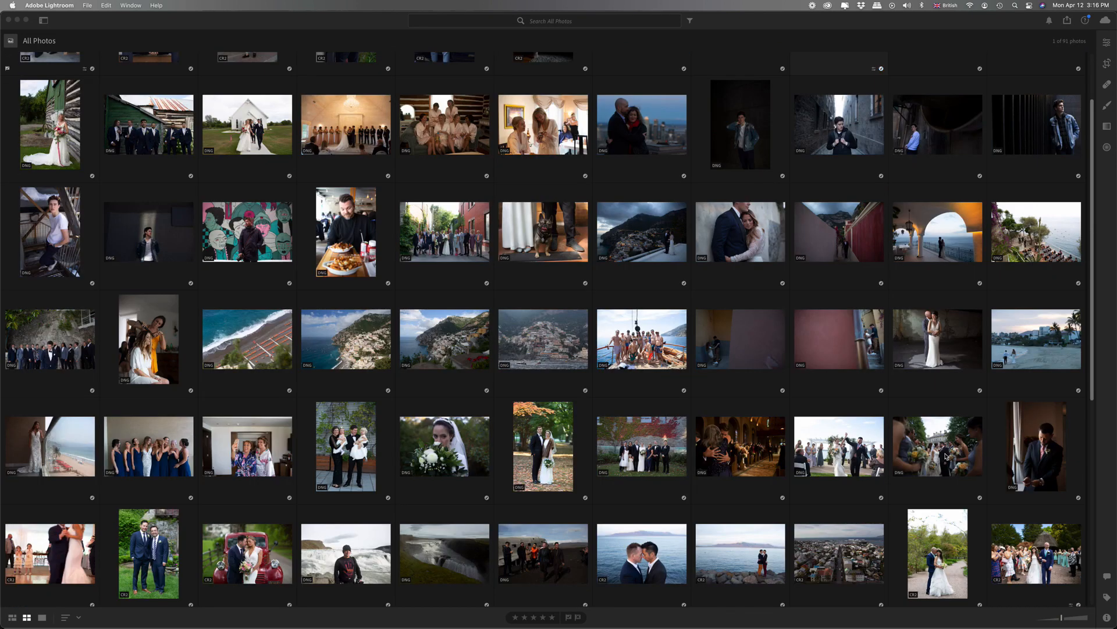
scroll(up, 3)
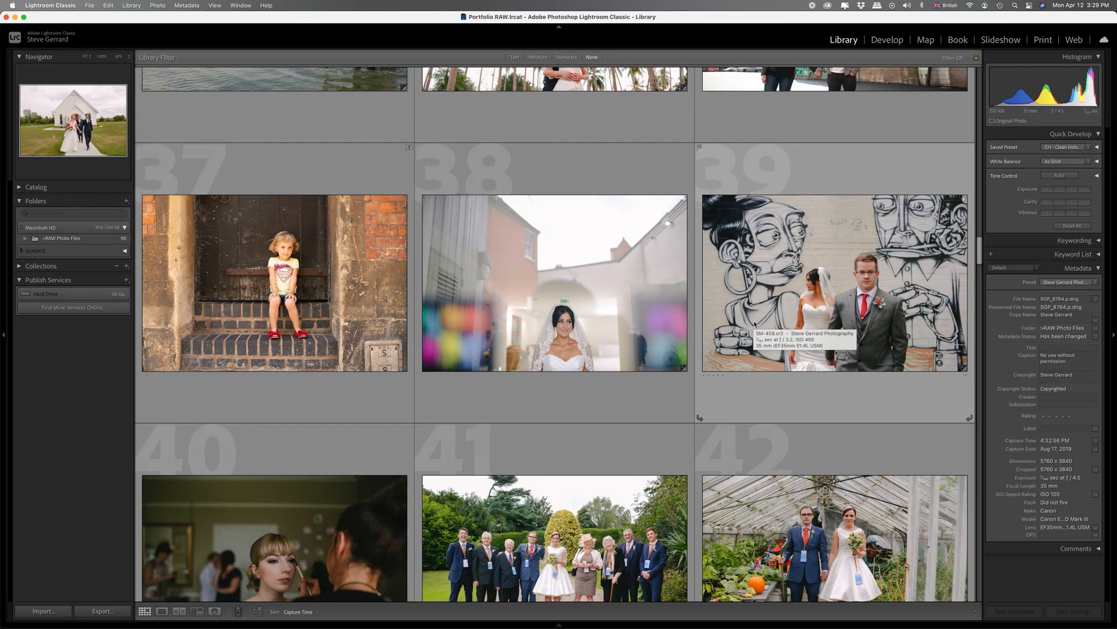
- Select photo 39, the graffiti wall wedding shot, and bring up File > Export
click(834, 282)
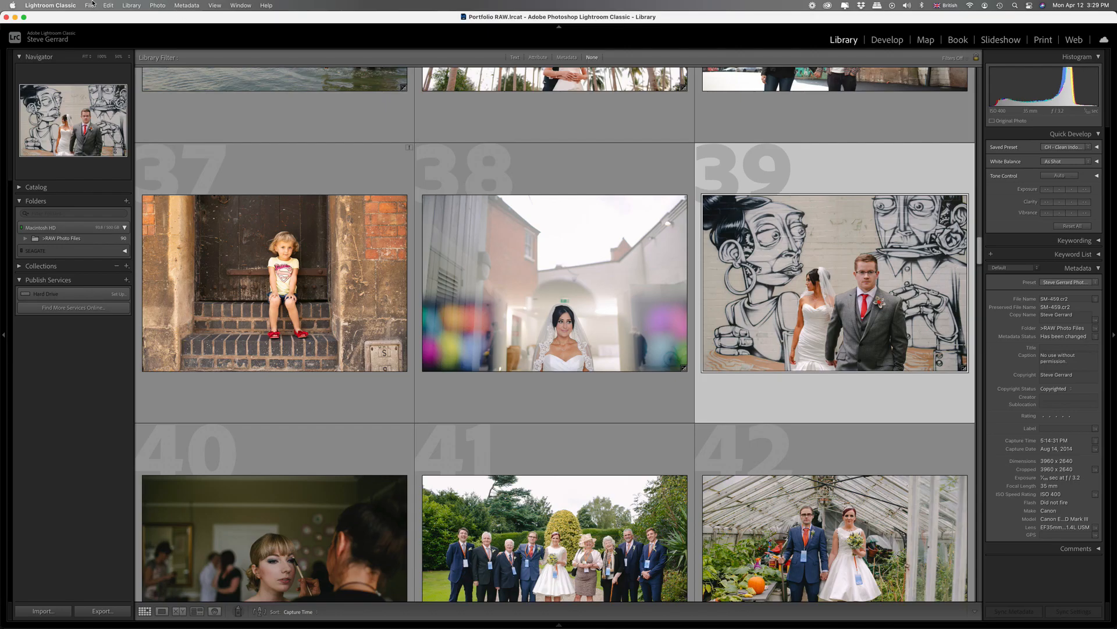
click(90, 5)
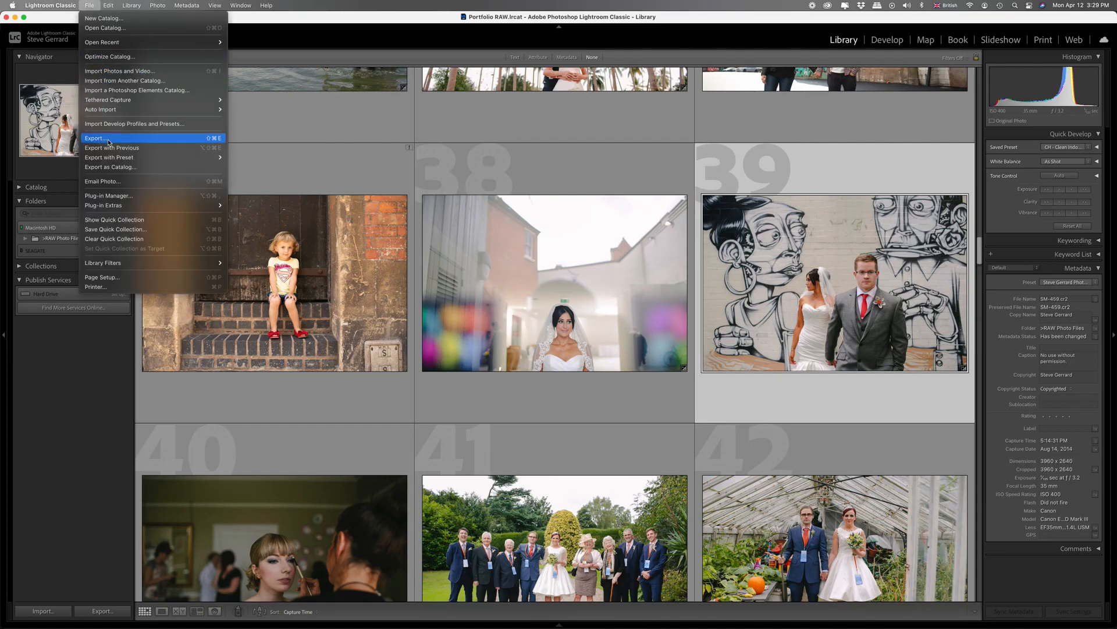
click(95, 137)
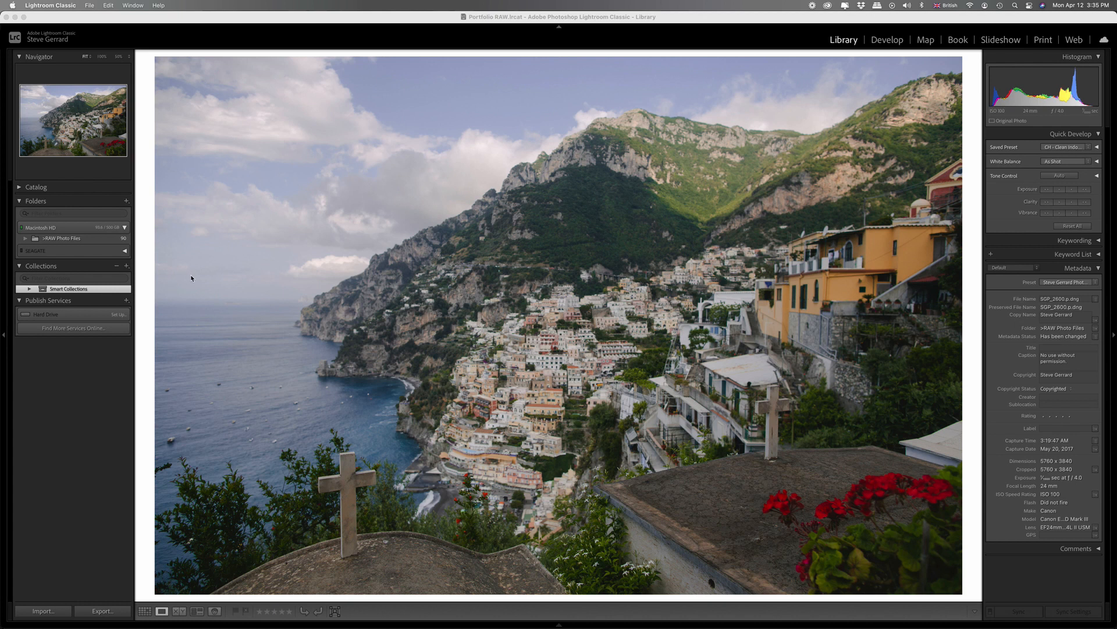
mouse_move(200, 286)
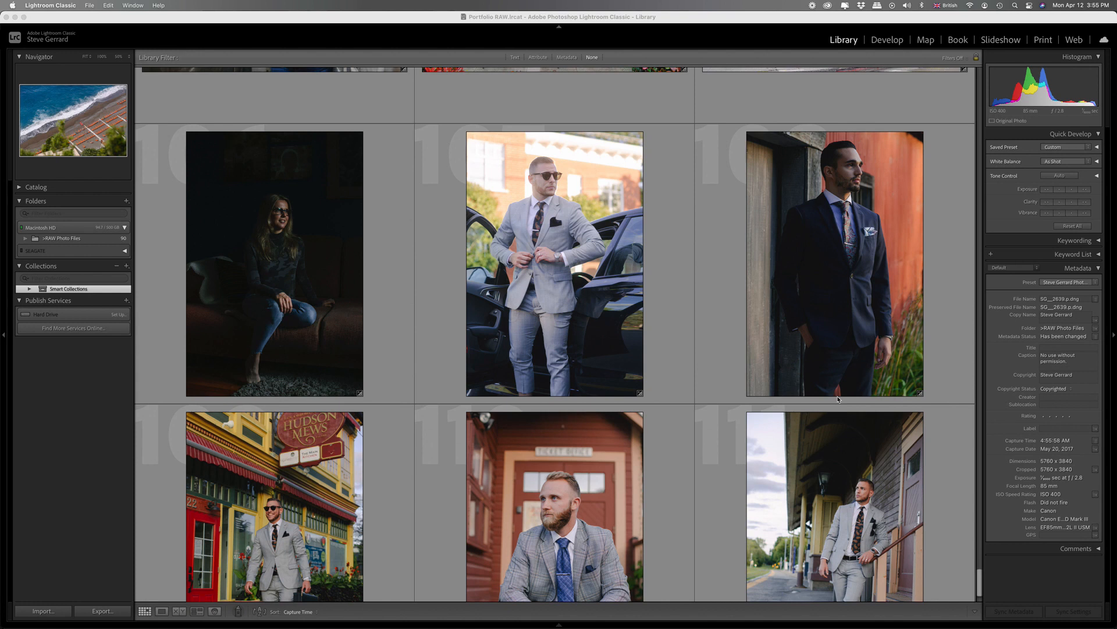
- Load the aerial beach photo in Develop and expand the Presets panel
click(887, 39)
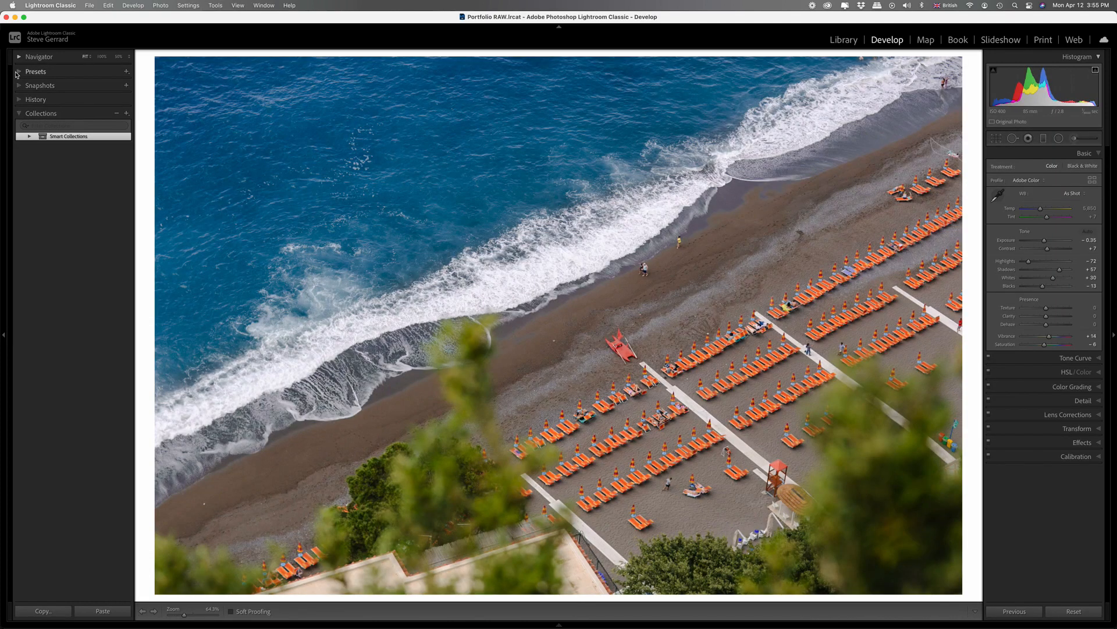
click(36, 71)
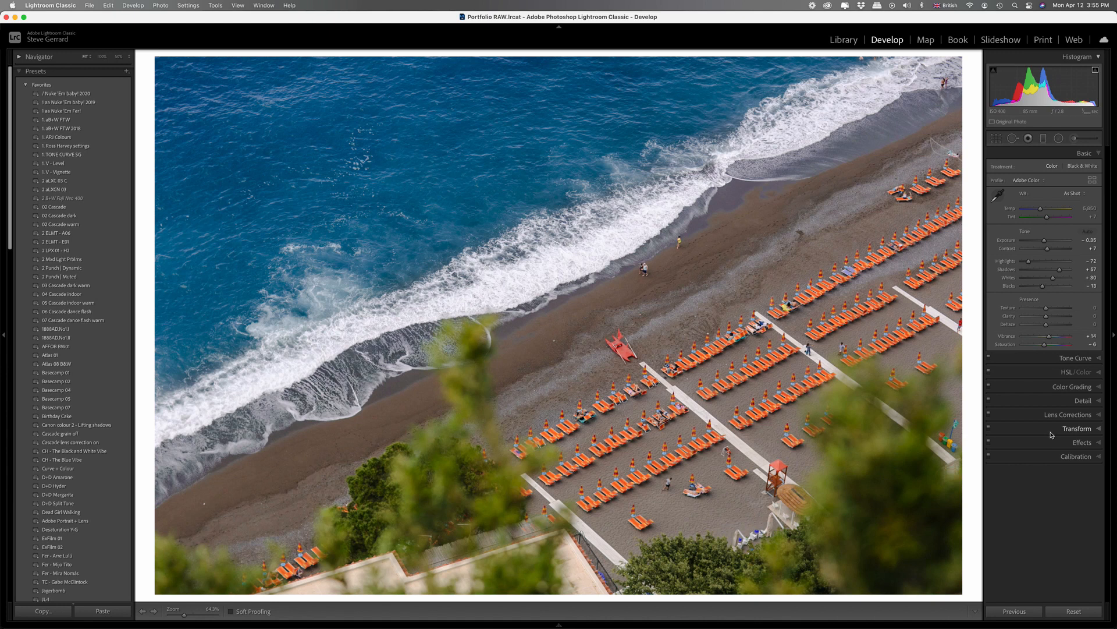
mouse_move(590, 449)
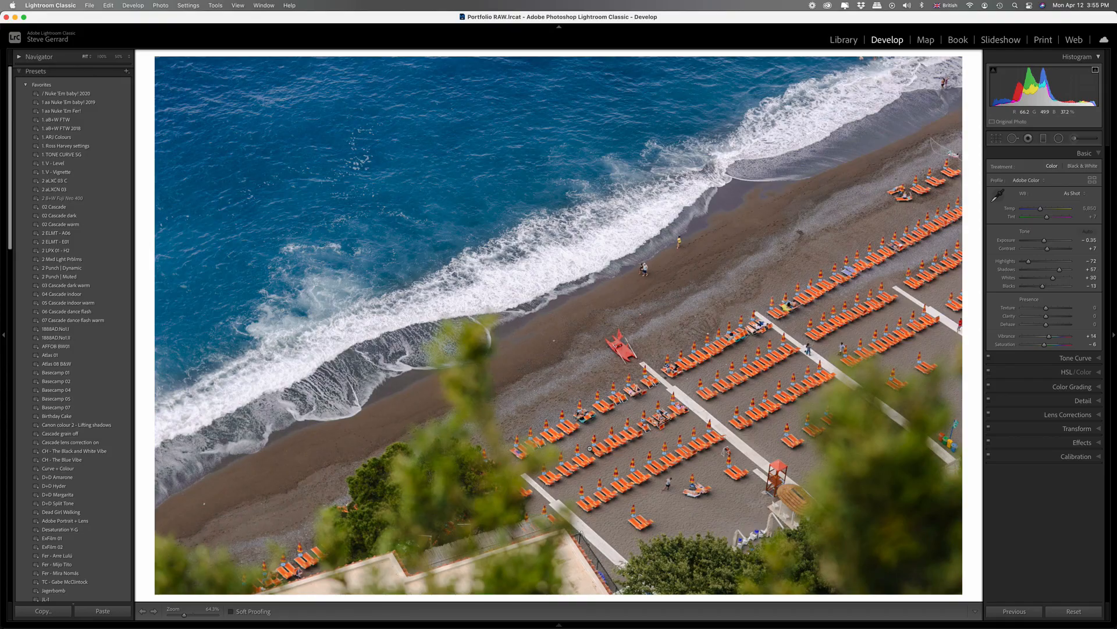